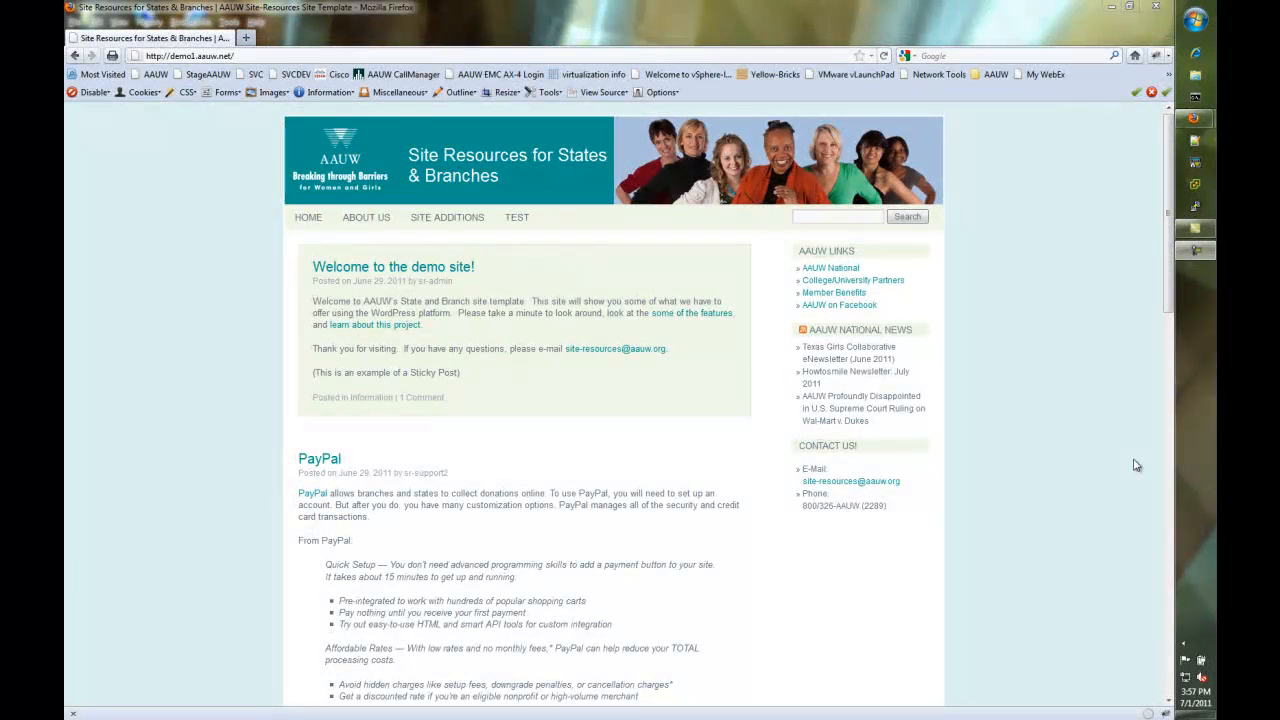
pyautogui.moveTo(1095, 457)
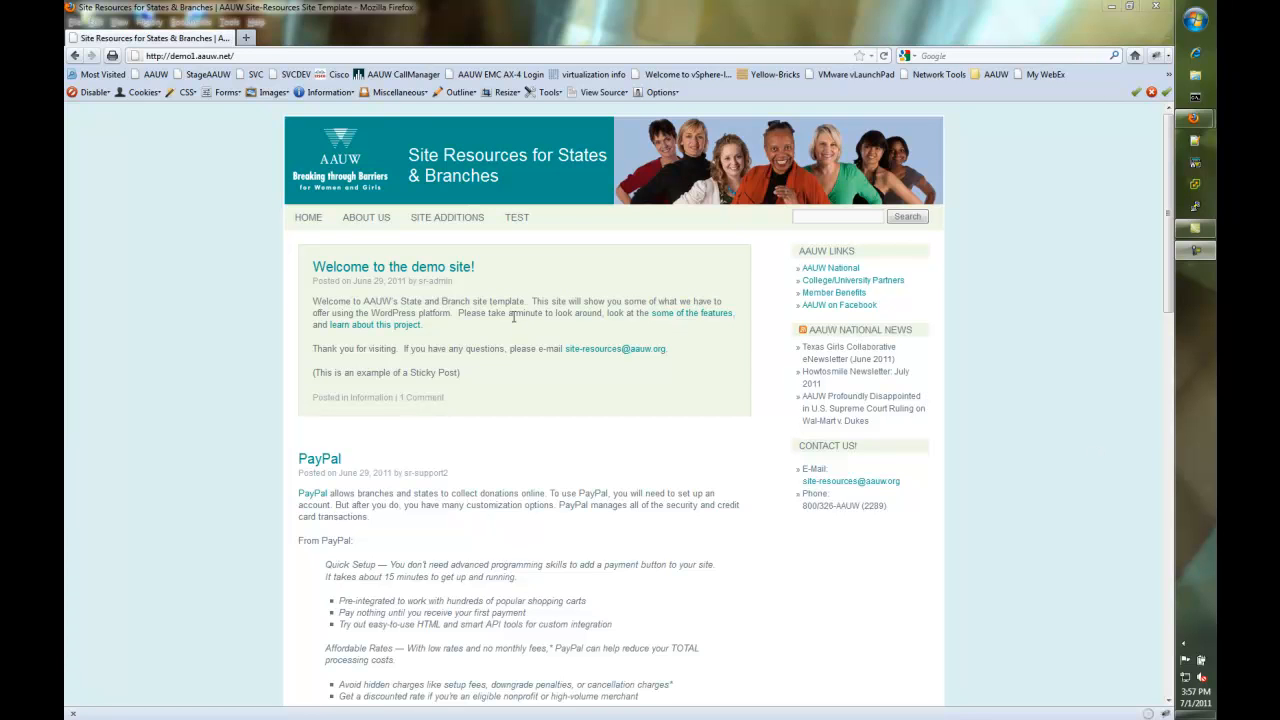
pyautogui.moveTo(470, 434)
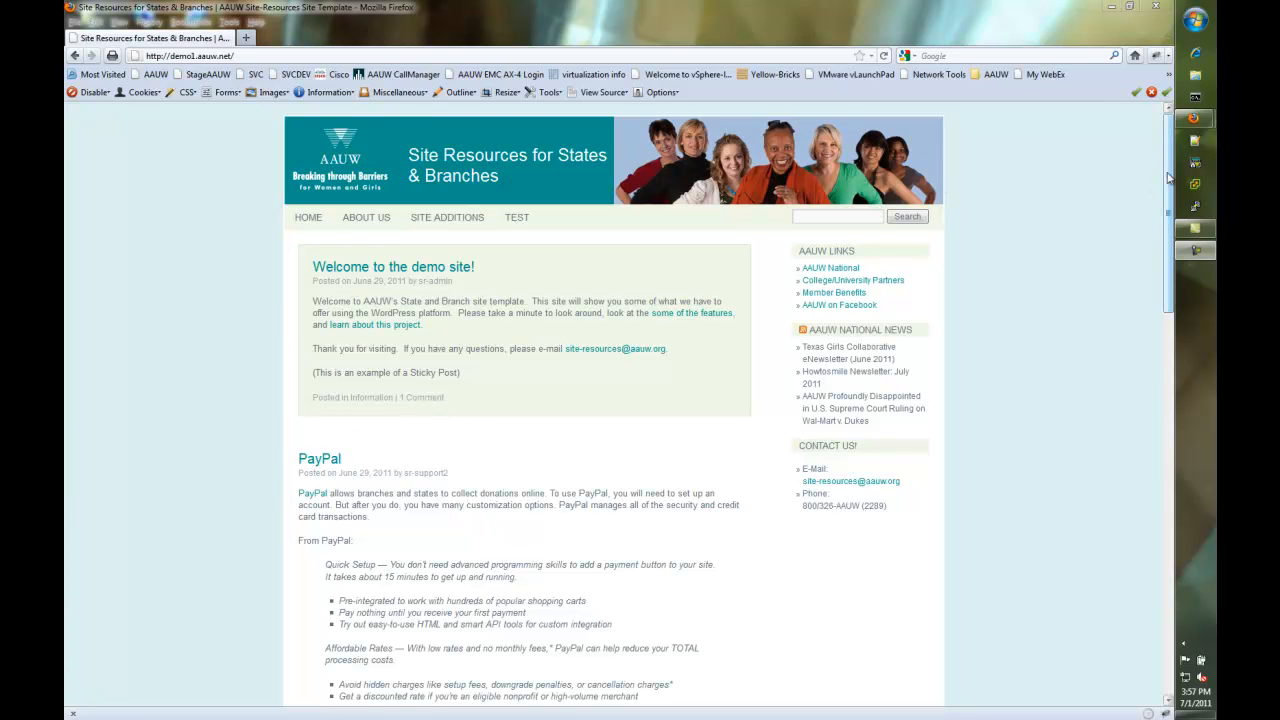
# - Scroll the demo site to its footer, go to Log in, and submit the credentials
pyautogui.scroll(-3)
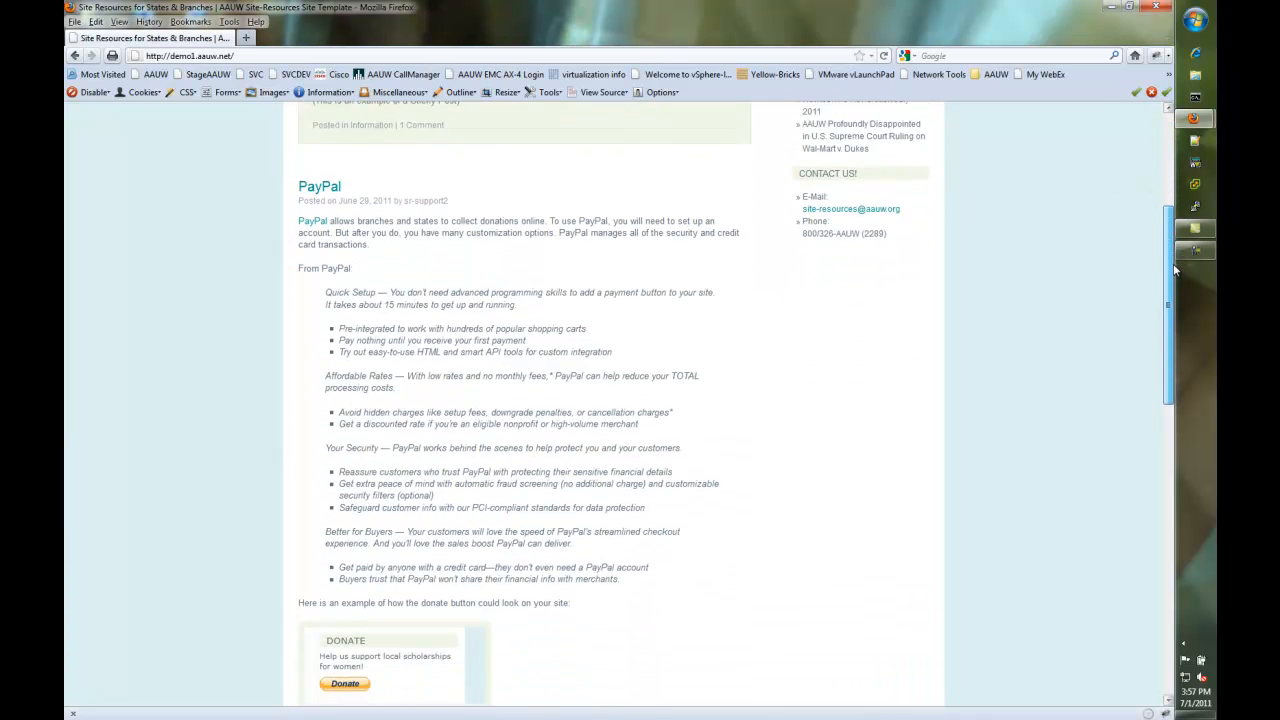
pyautogui.scroll(3)
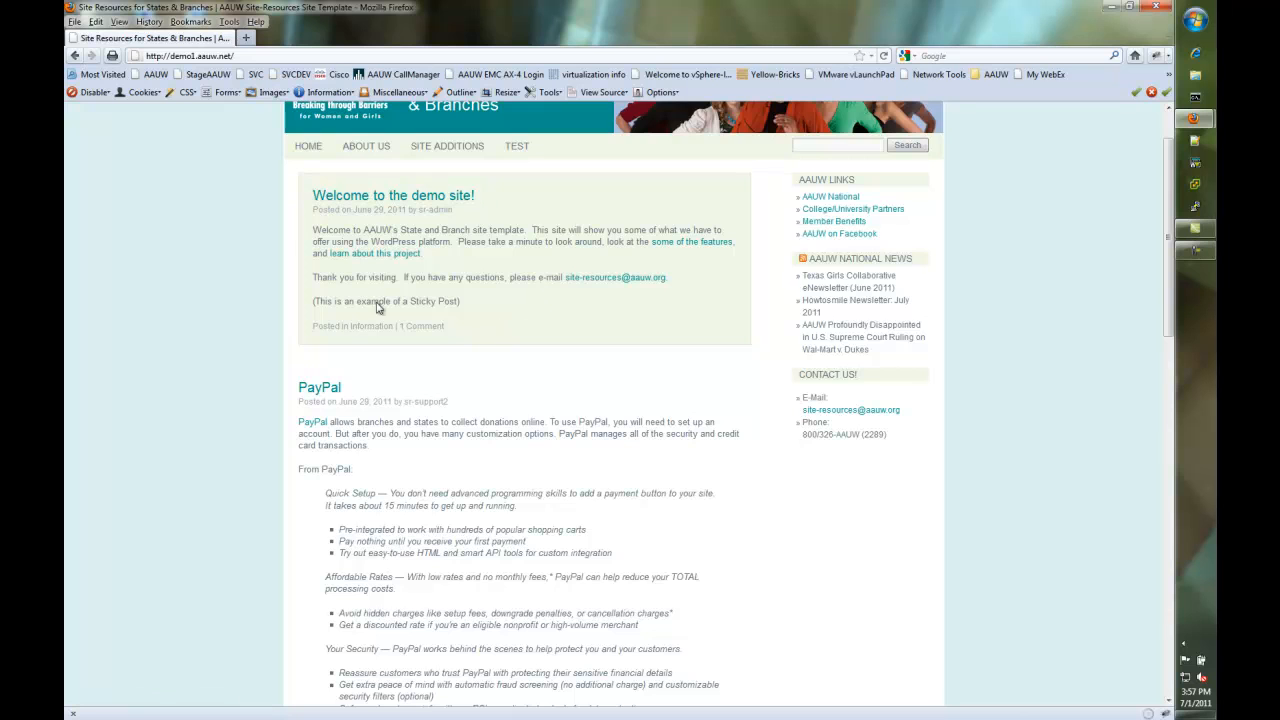
pyautogui.scroll(3)
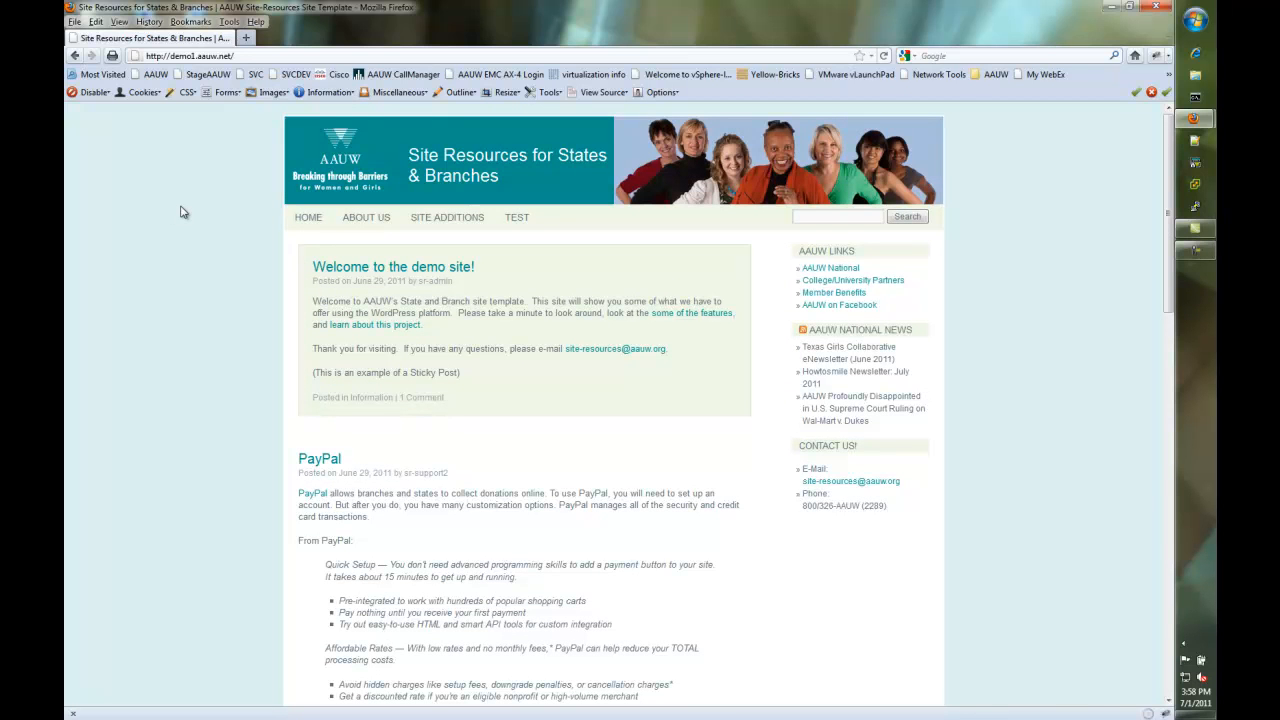
pyautogui.moveTo(218, 280)
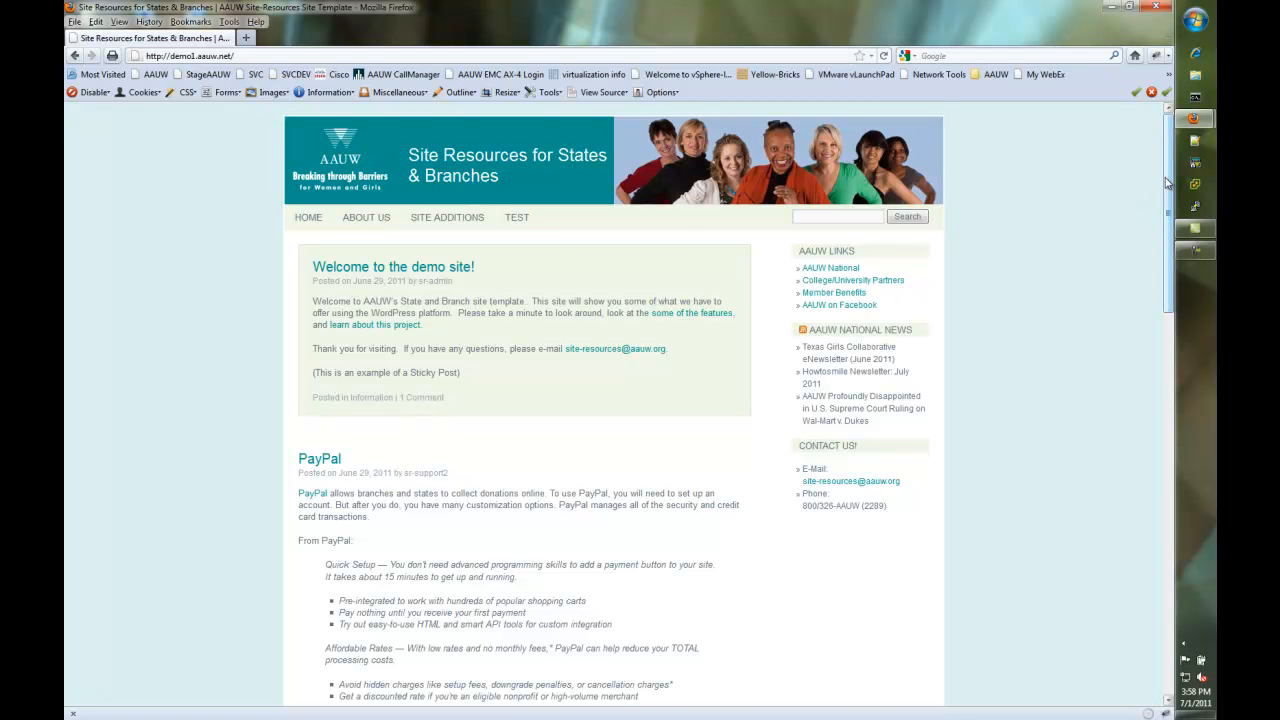
pyautogui.scroll(-3)
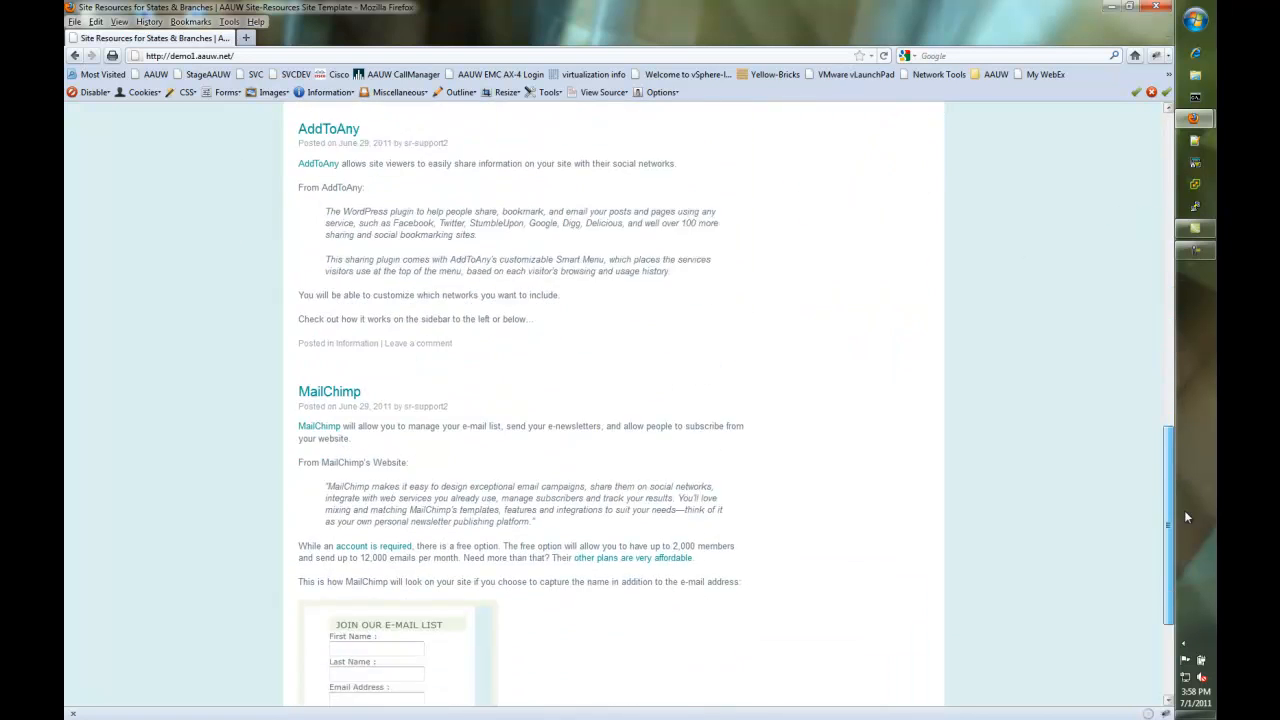
pyautogui.scroll(-3)
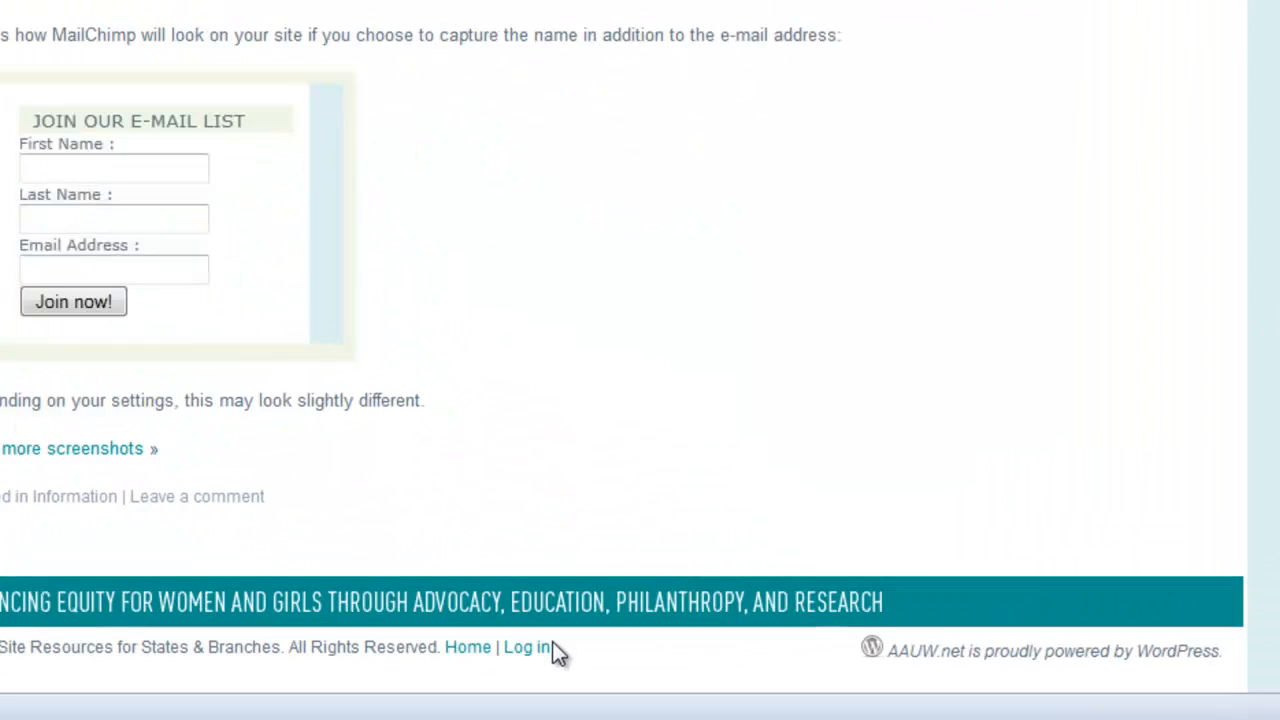
pyautogui.scroll(-3)
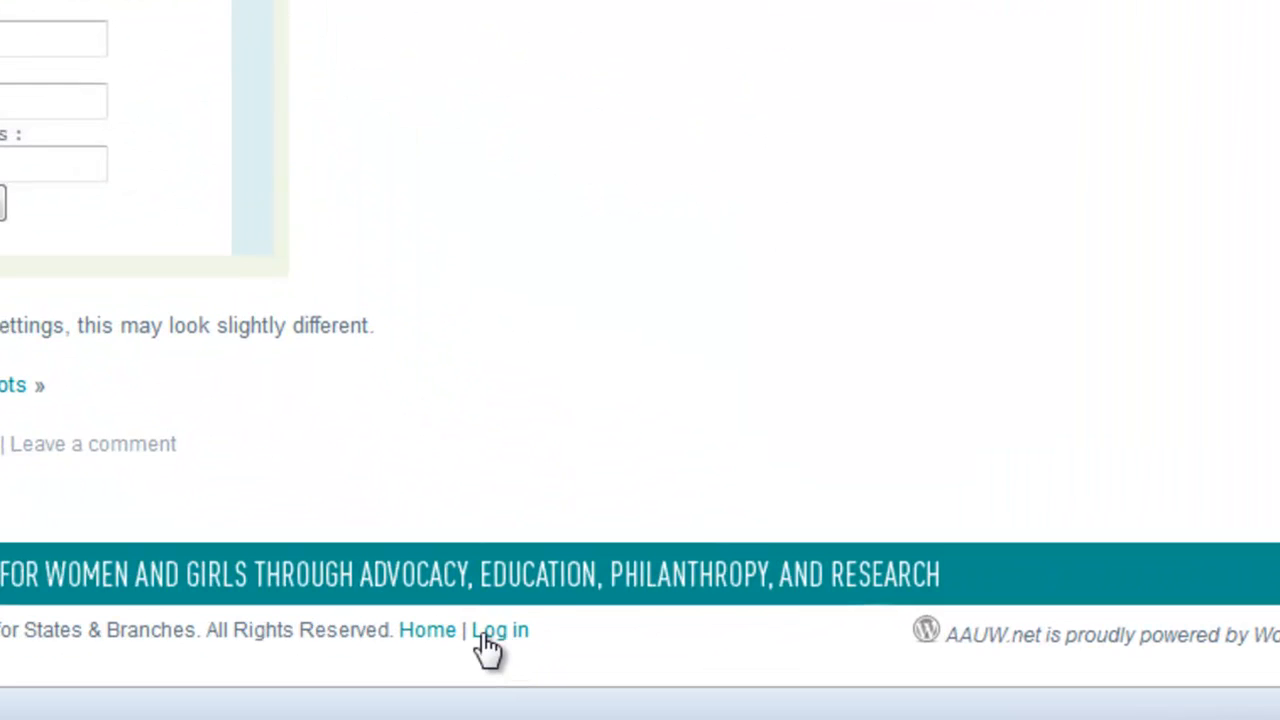
pyautogui.click(499, 630)
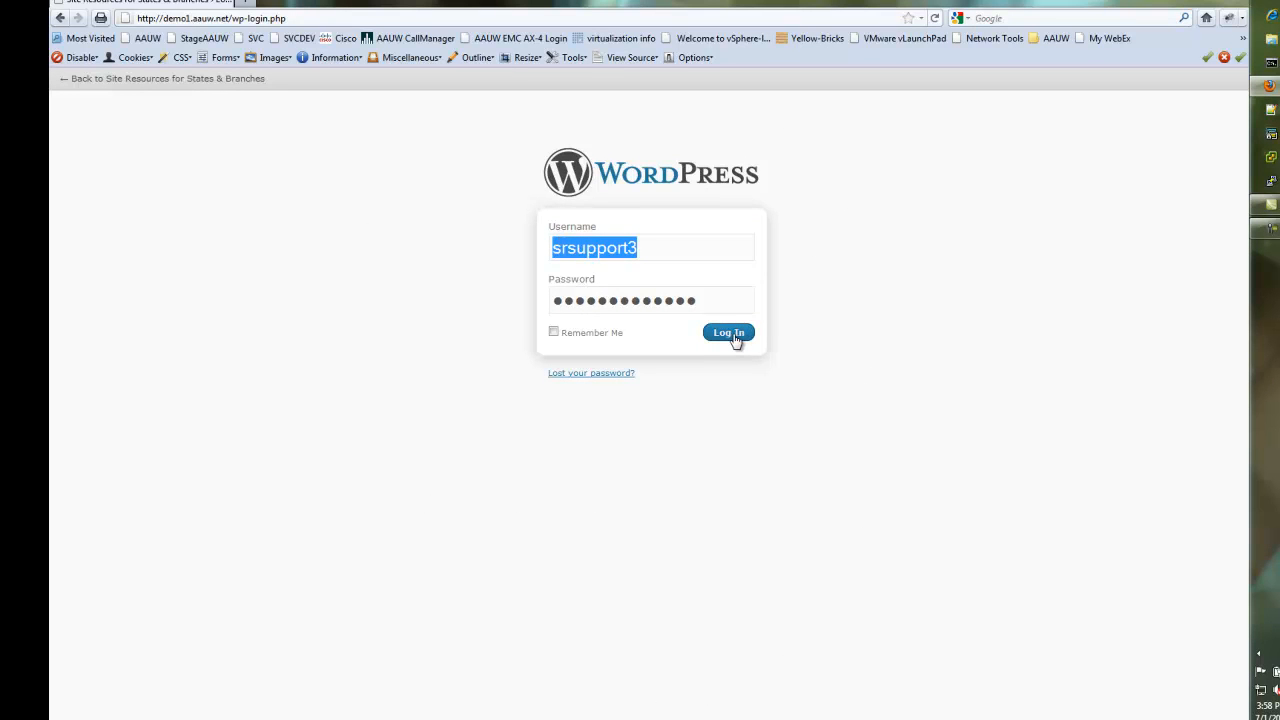
pyautogui.click(728, 332)
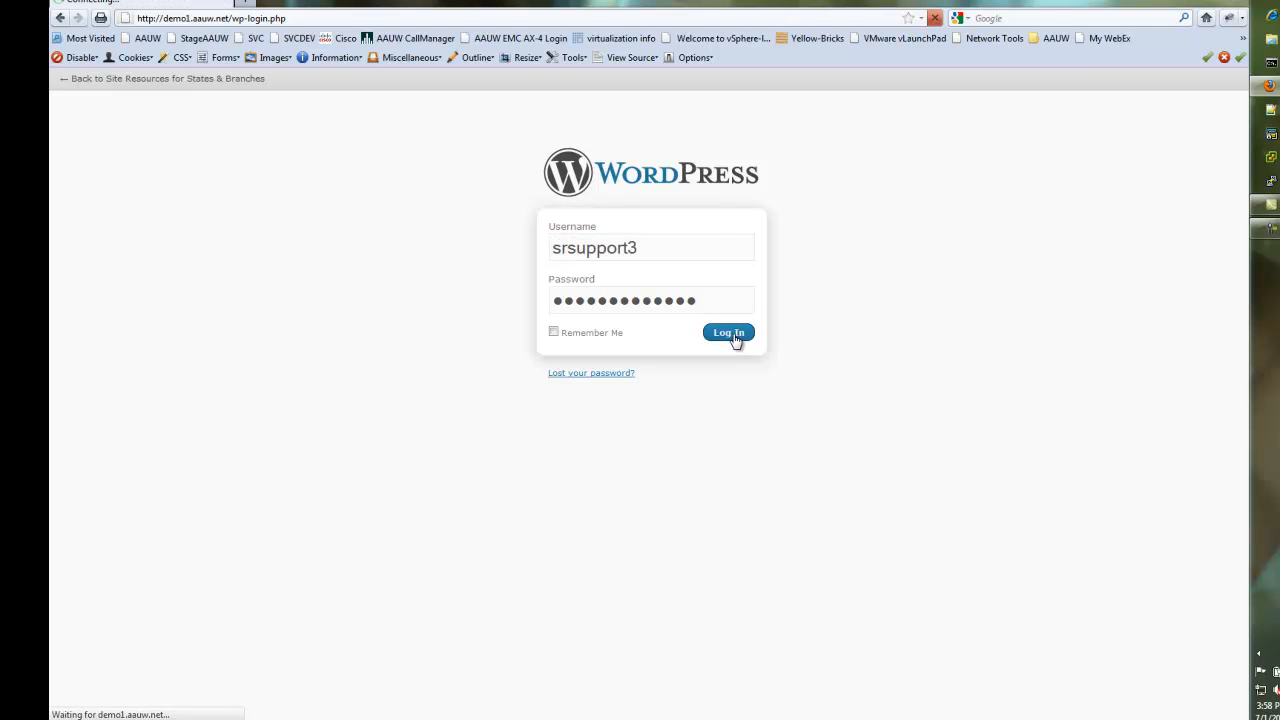
# - Finish signing in so the States & Branches admin Dashboard loads
pyautogui.click(728, 332)
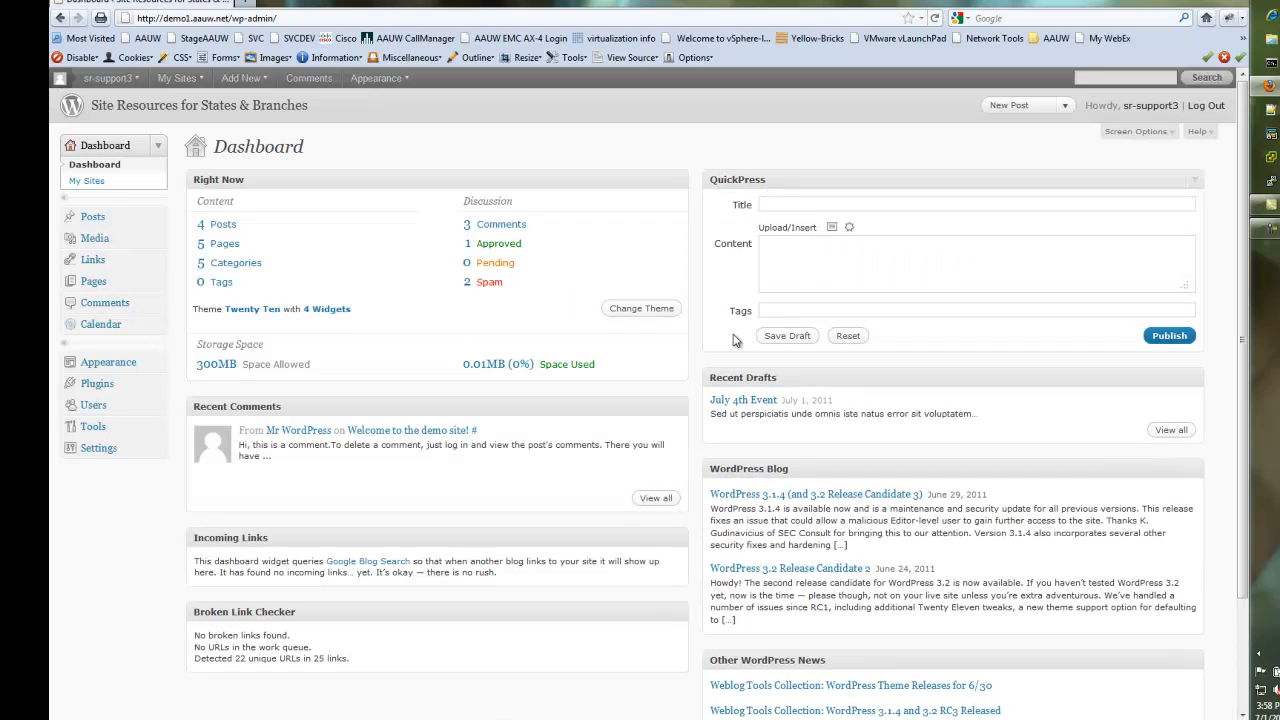
pyautogui.moveTo(533, 167)
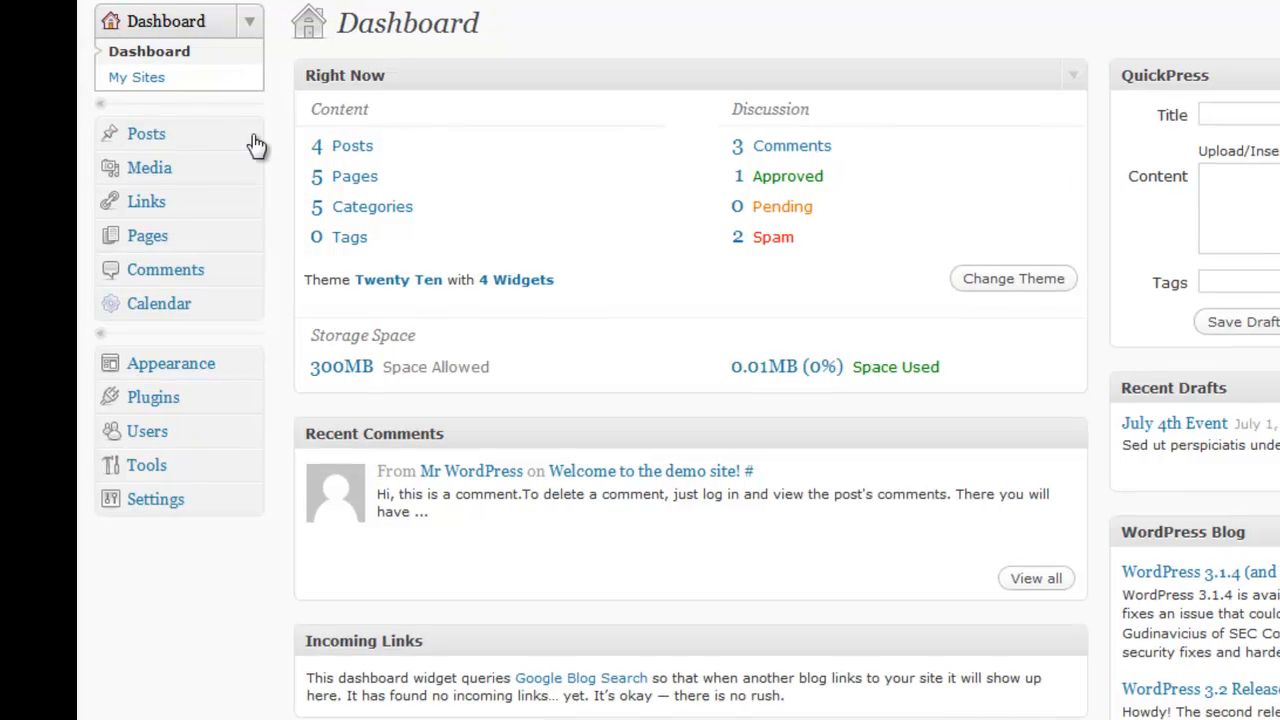
# - Open All Posts from the admin menu to see the five existing posts
pyautogui.click(146, 133)
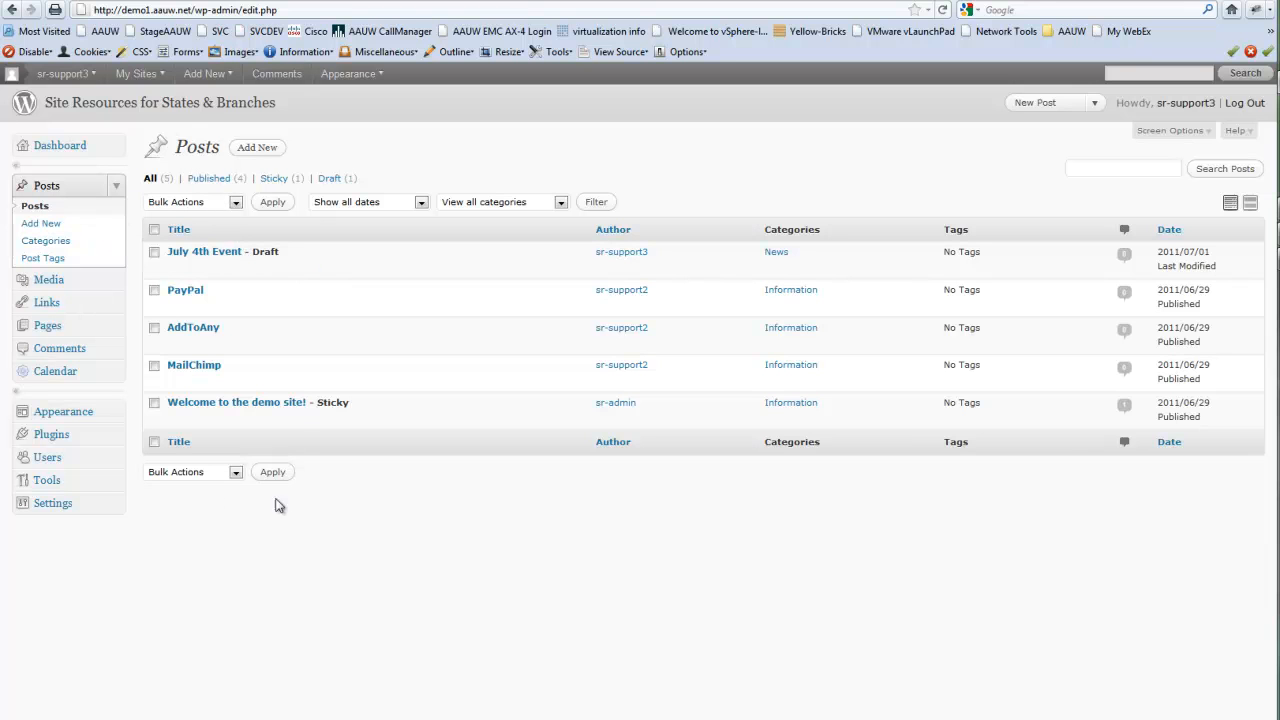
pyautogui.moveTo(193, 327)
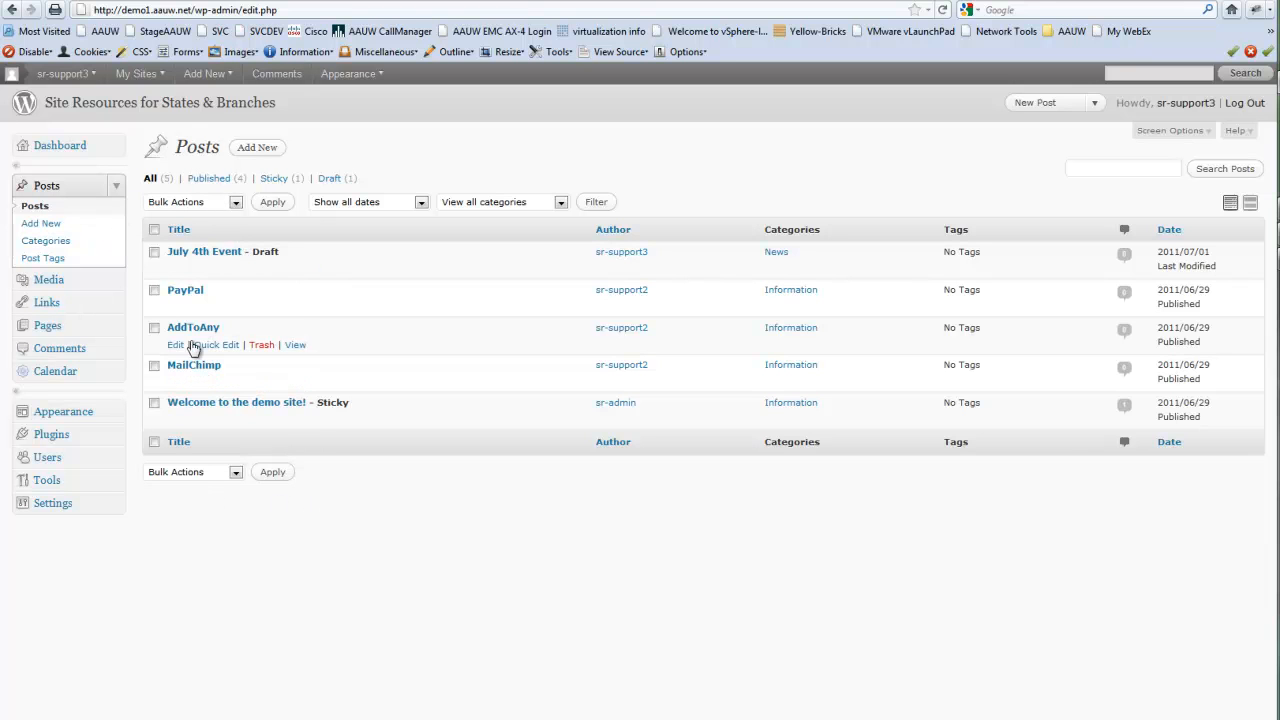
pyautogui.moveTo(190, 258)
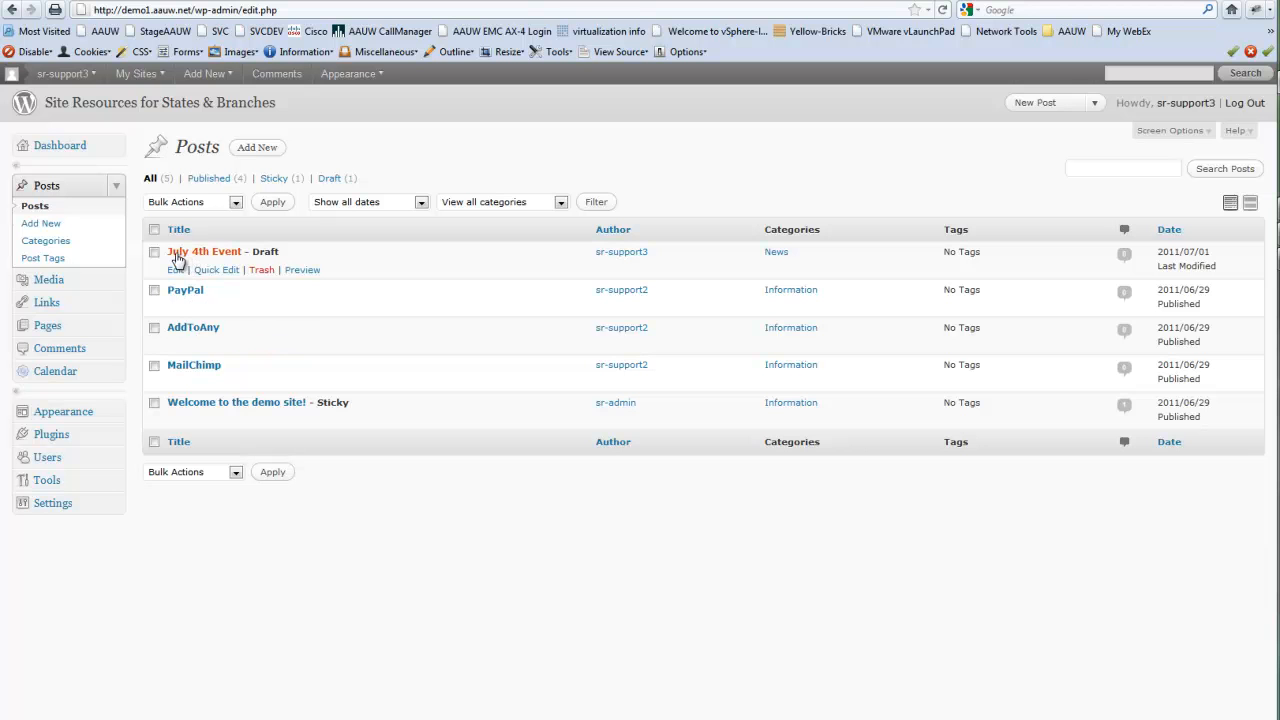
pyautogui.moveTo(203, 251)
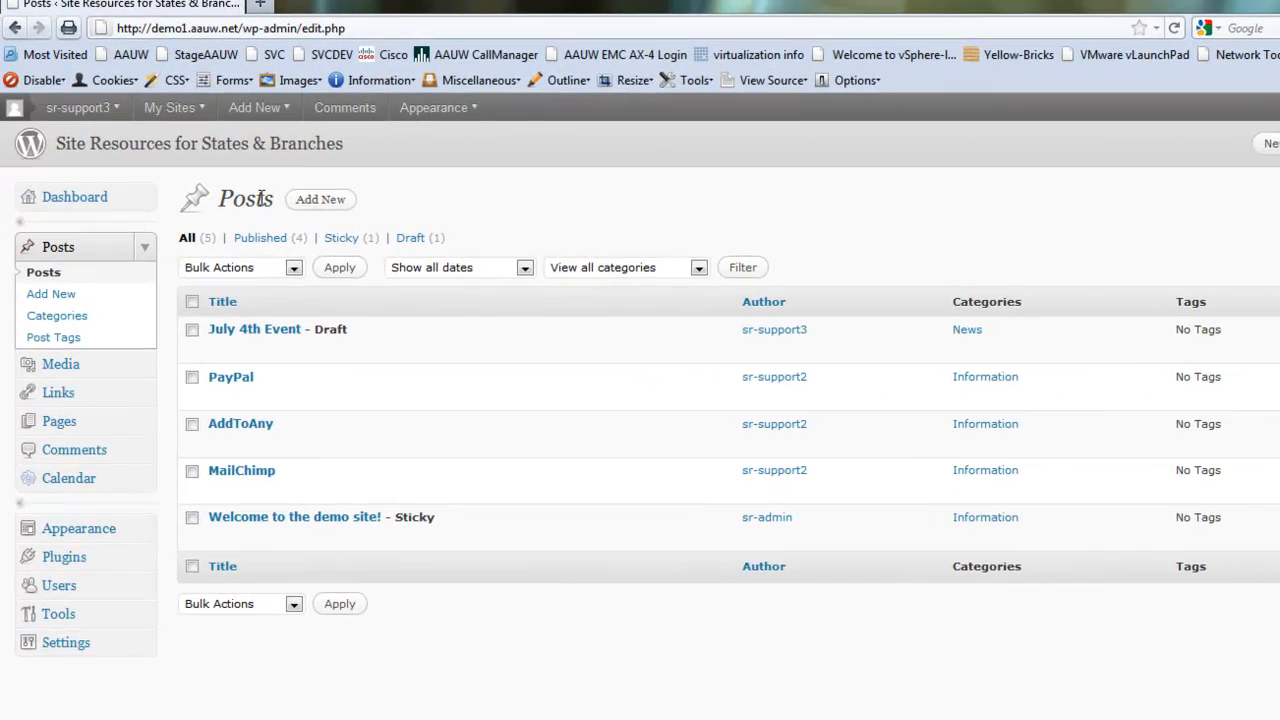
pyautogui.moveTo(320, 199)
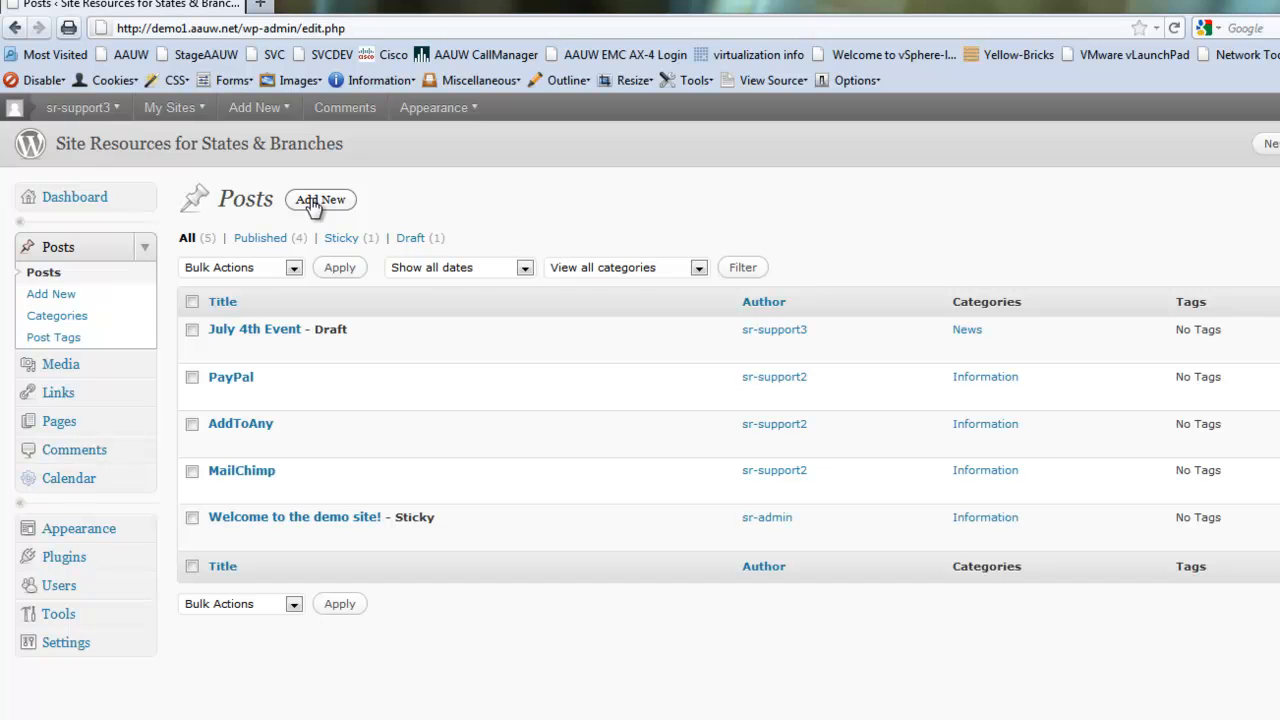
pyautogui.moveTo(80, 247)
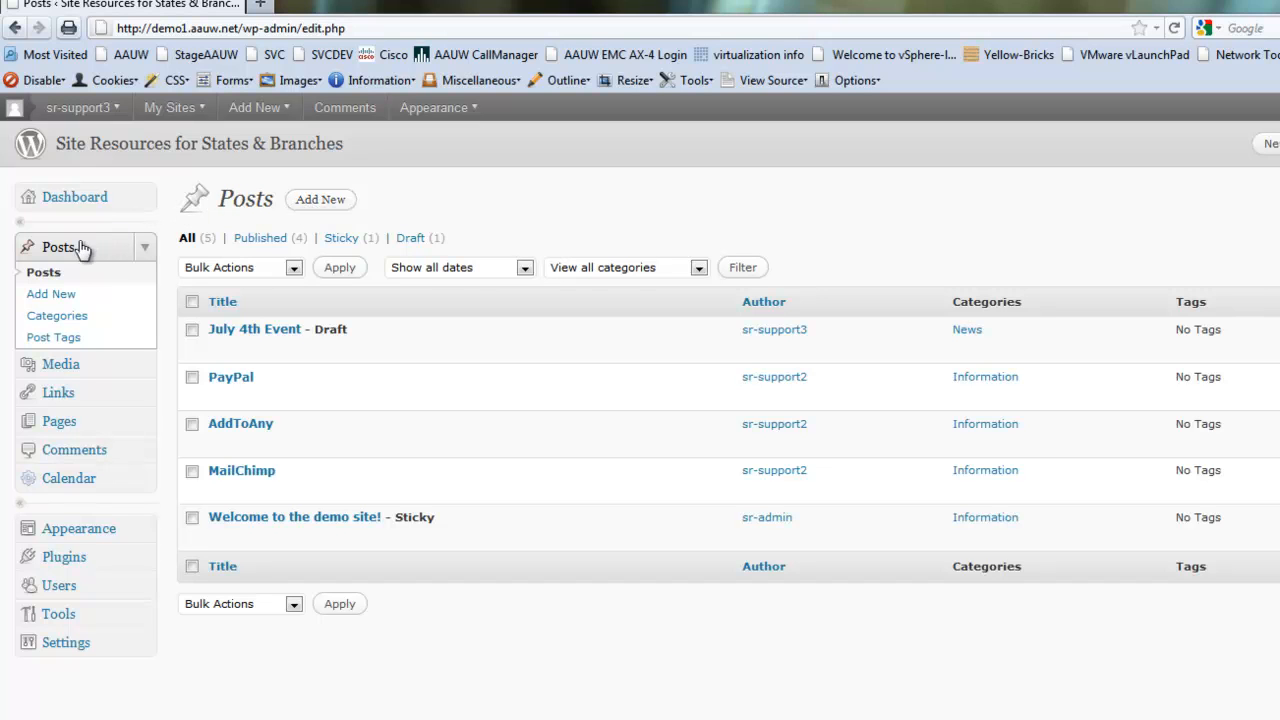
pyautogui.moveTo(50, 293)
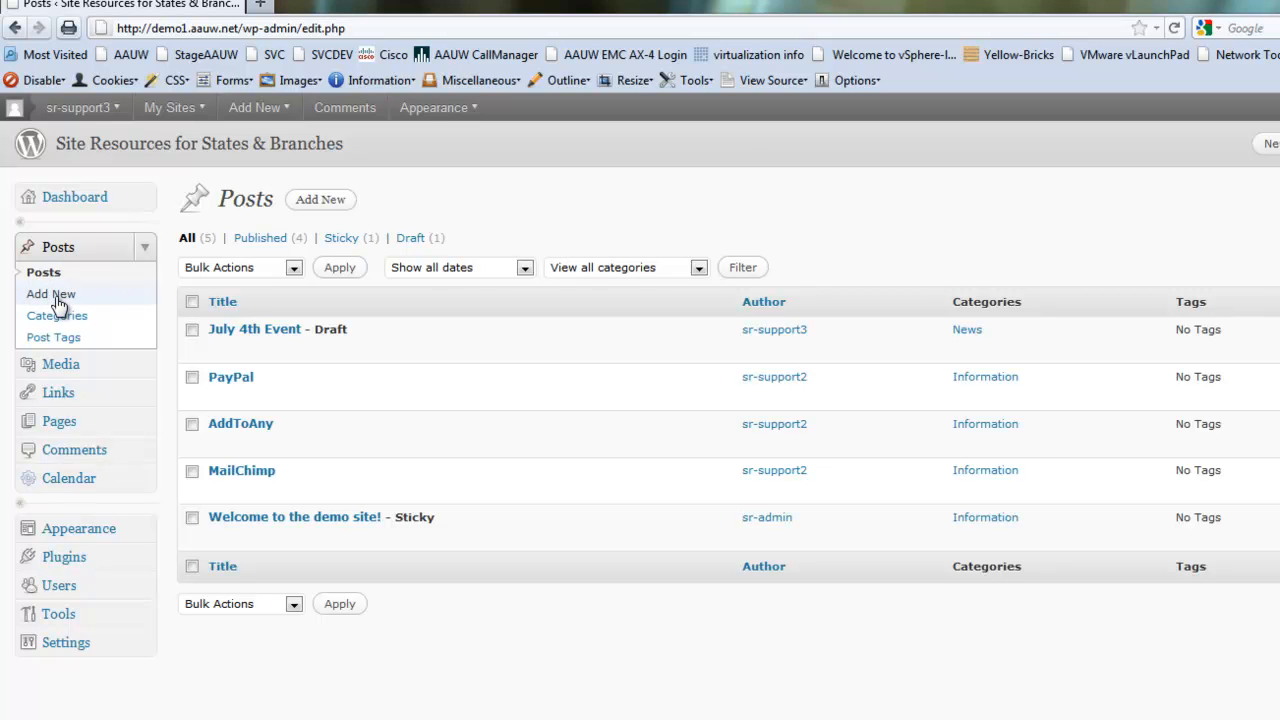
# - Create a new post and type 'Event for AAUW' into its title field
pyautogui.click(49, 294)
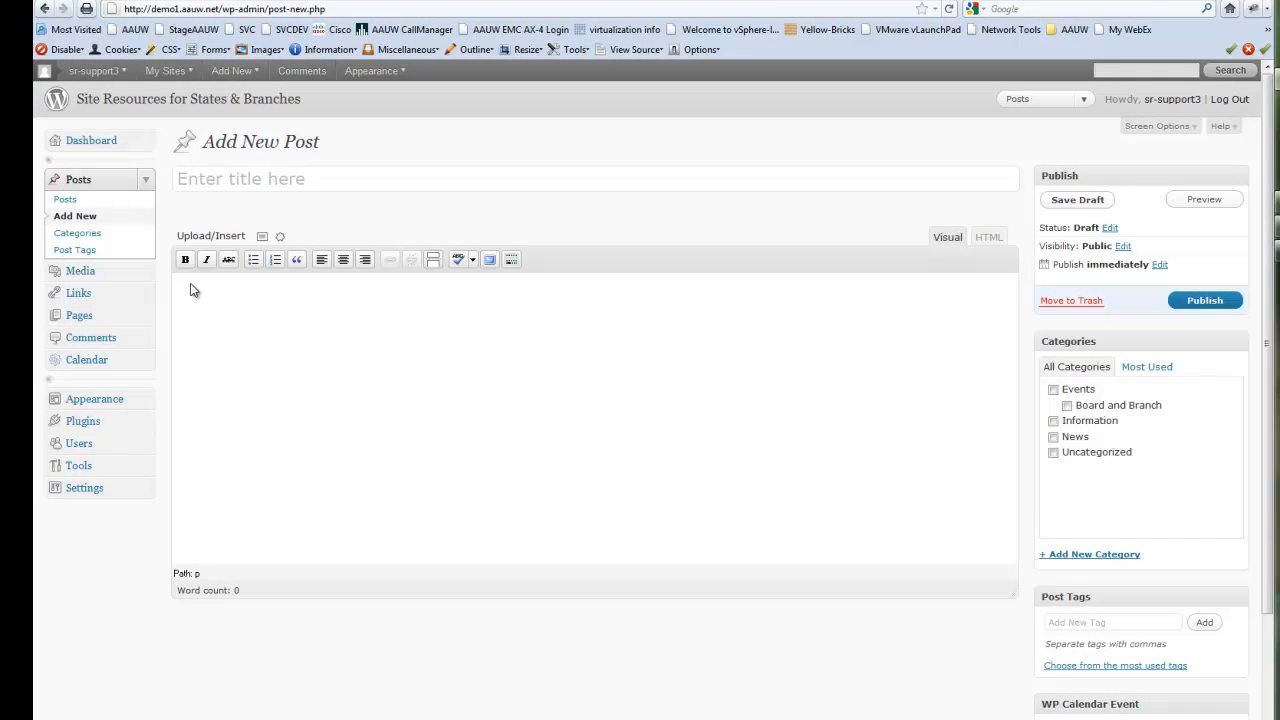
pyautogui.moveTo(210, 283)
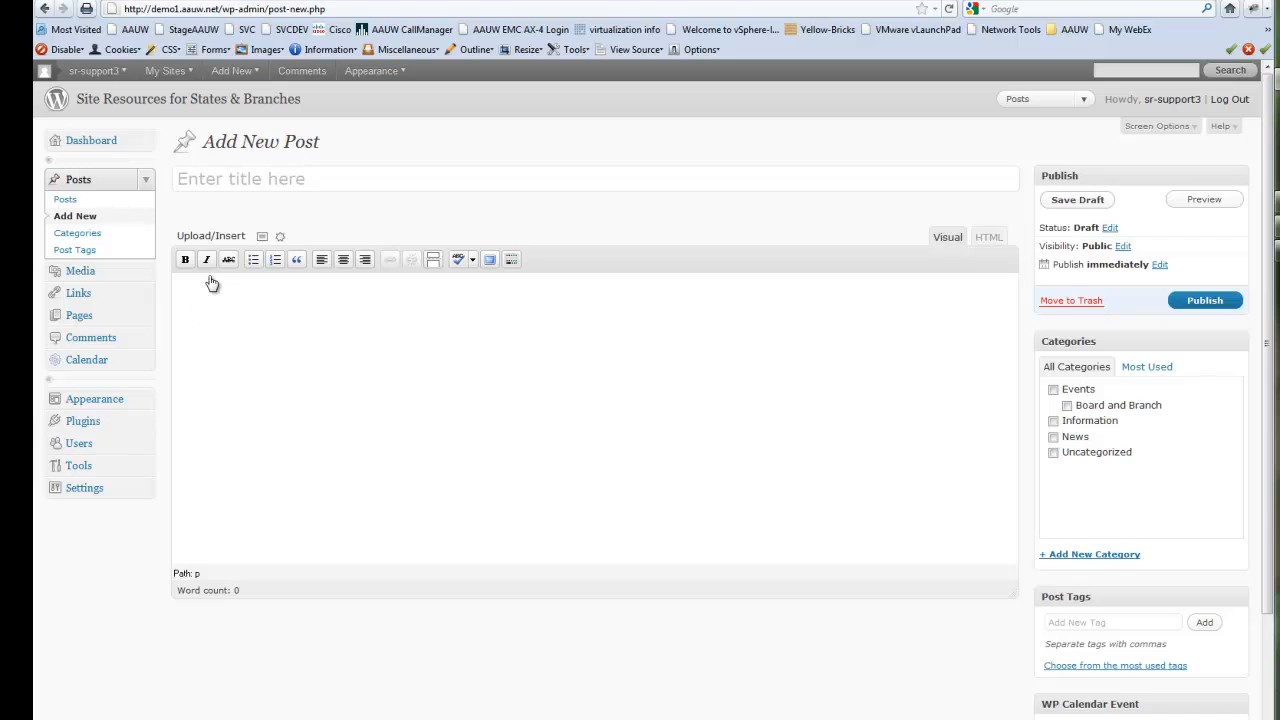
pyautogui.moveTo(317, 213)
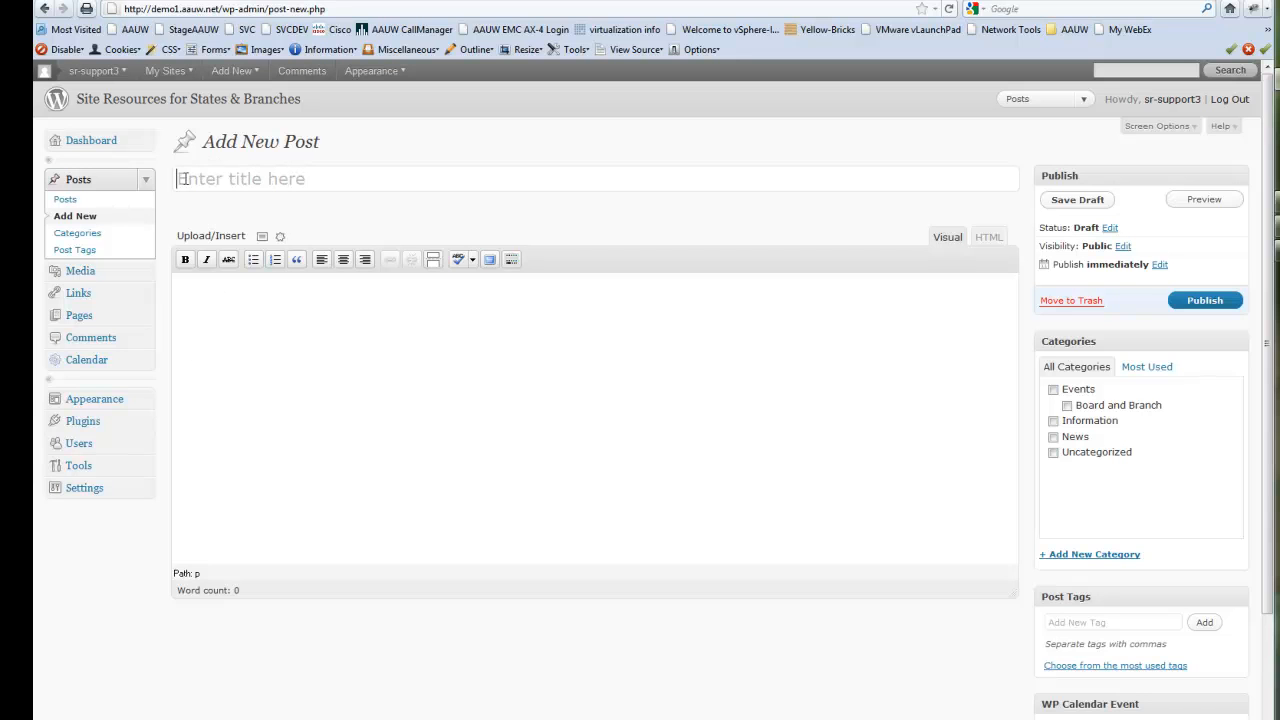
pyautogui.doubleClick(240, 178)
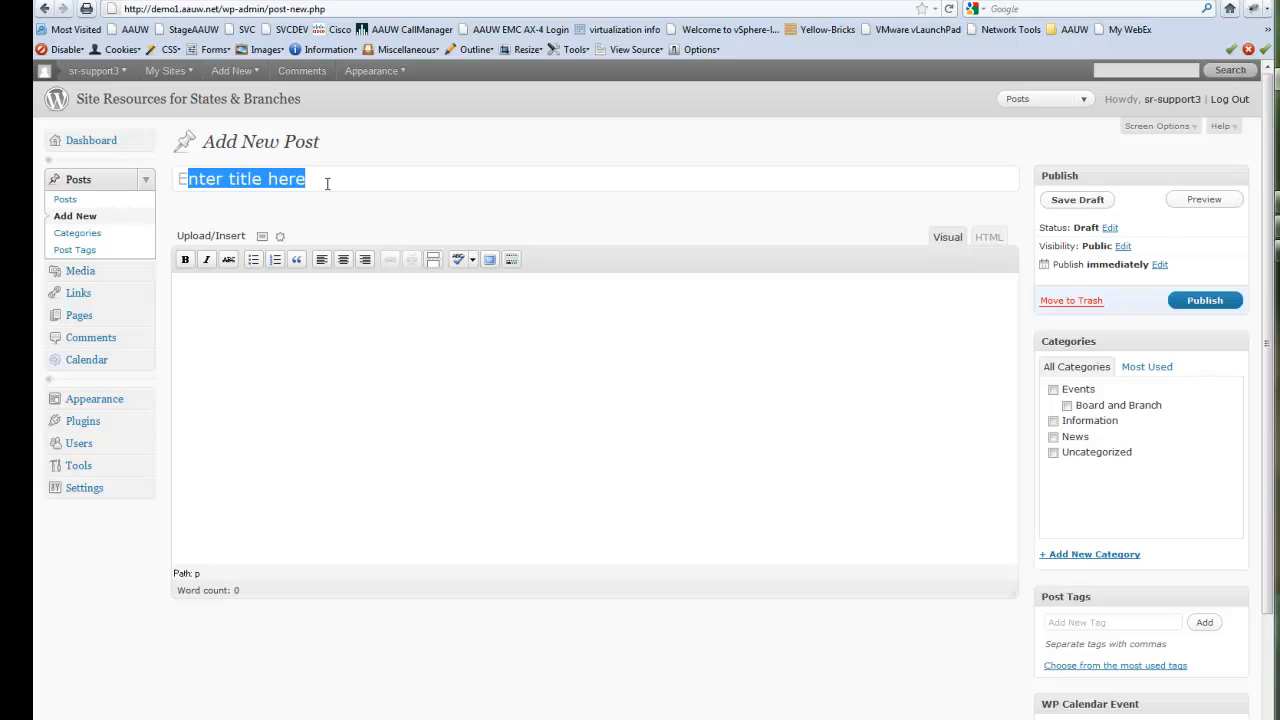
pyautogui.click(66, 199)
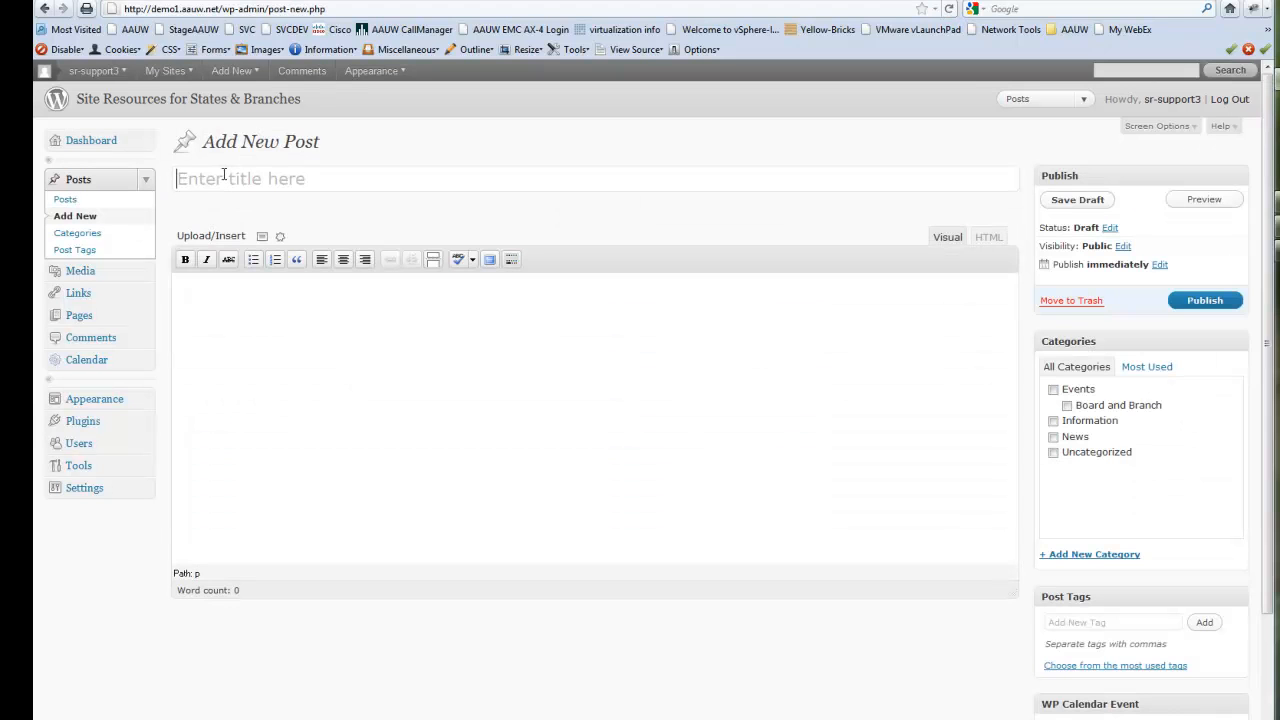
pyautogui.write('E')
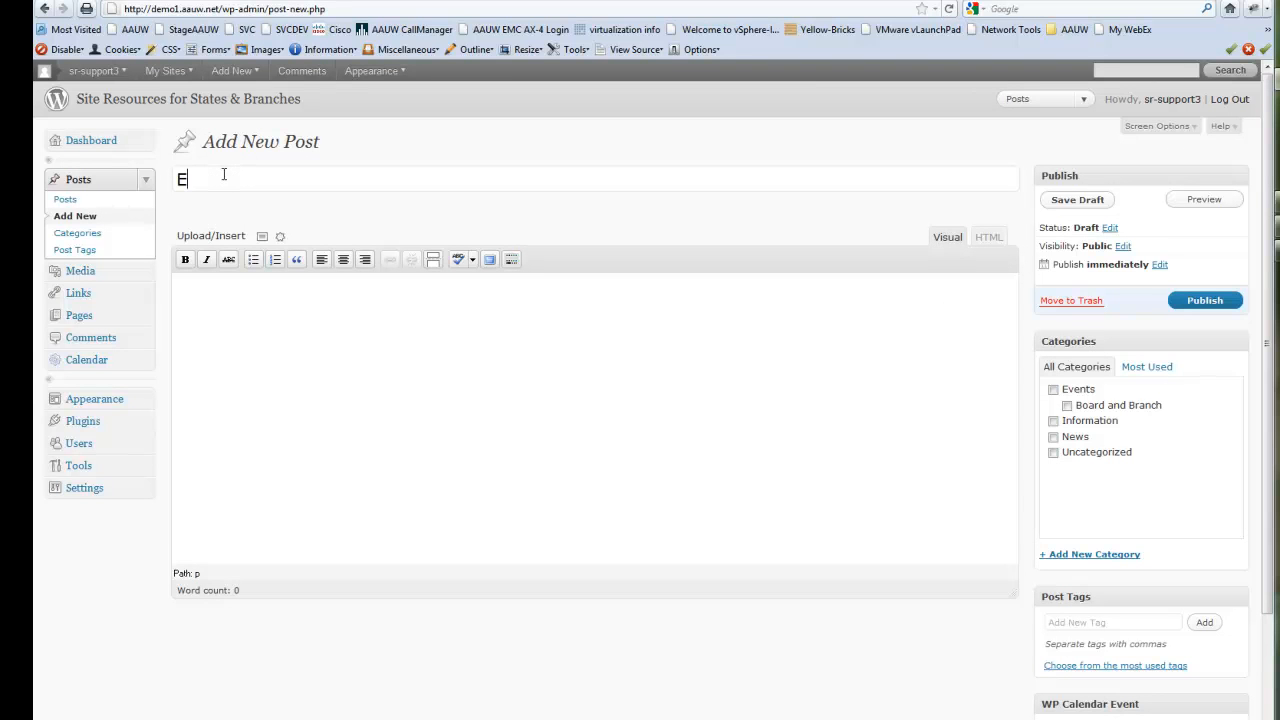
pyautogui.write('vent')
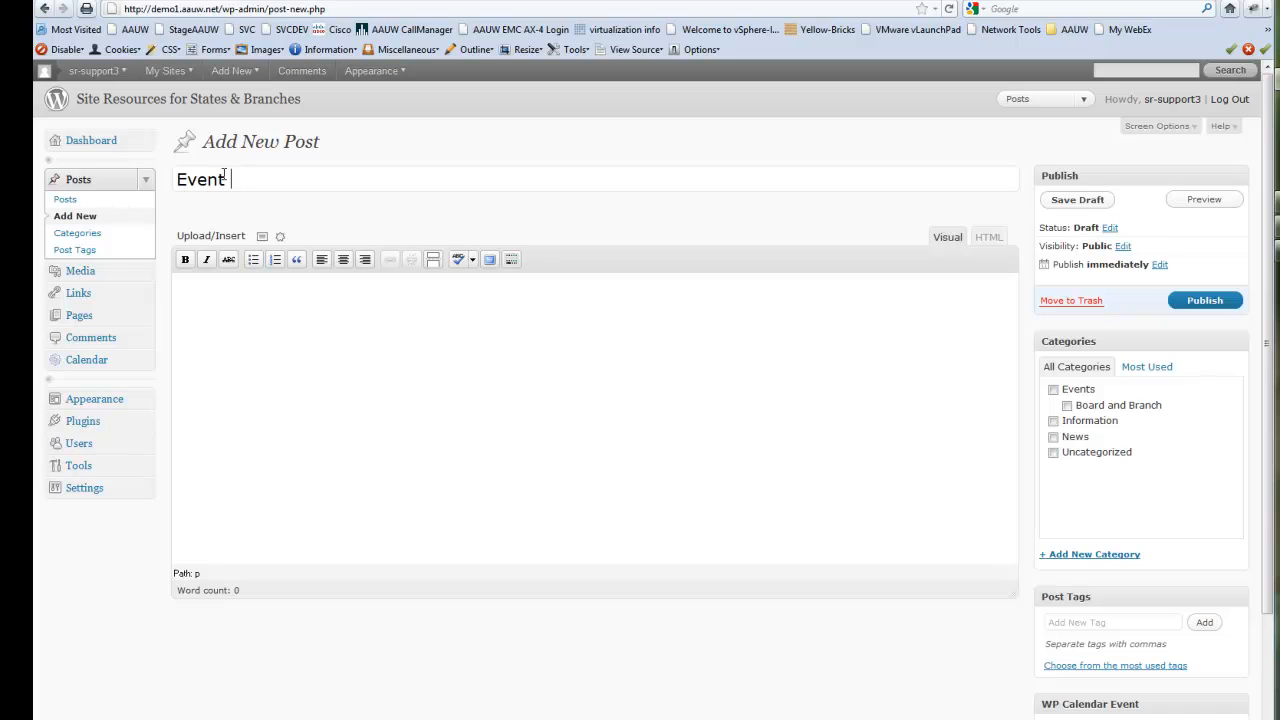
pyautogui.write('for AAUW')
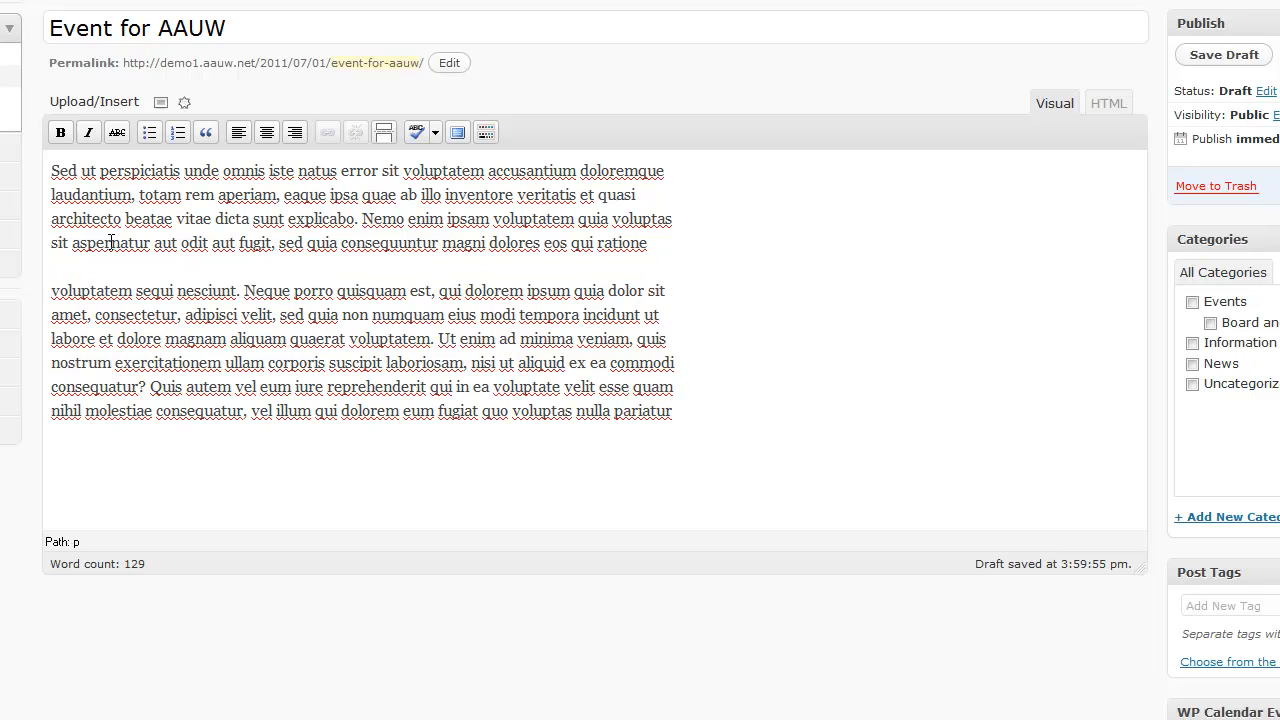
# - Bold the opening words, try right alignment then restore left, and cancel the link dialog
pyautogui.moveTo(51, 171); pyautogui.dragTo(288, 171)
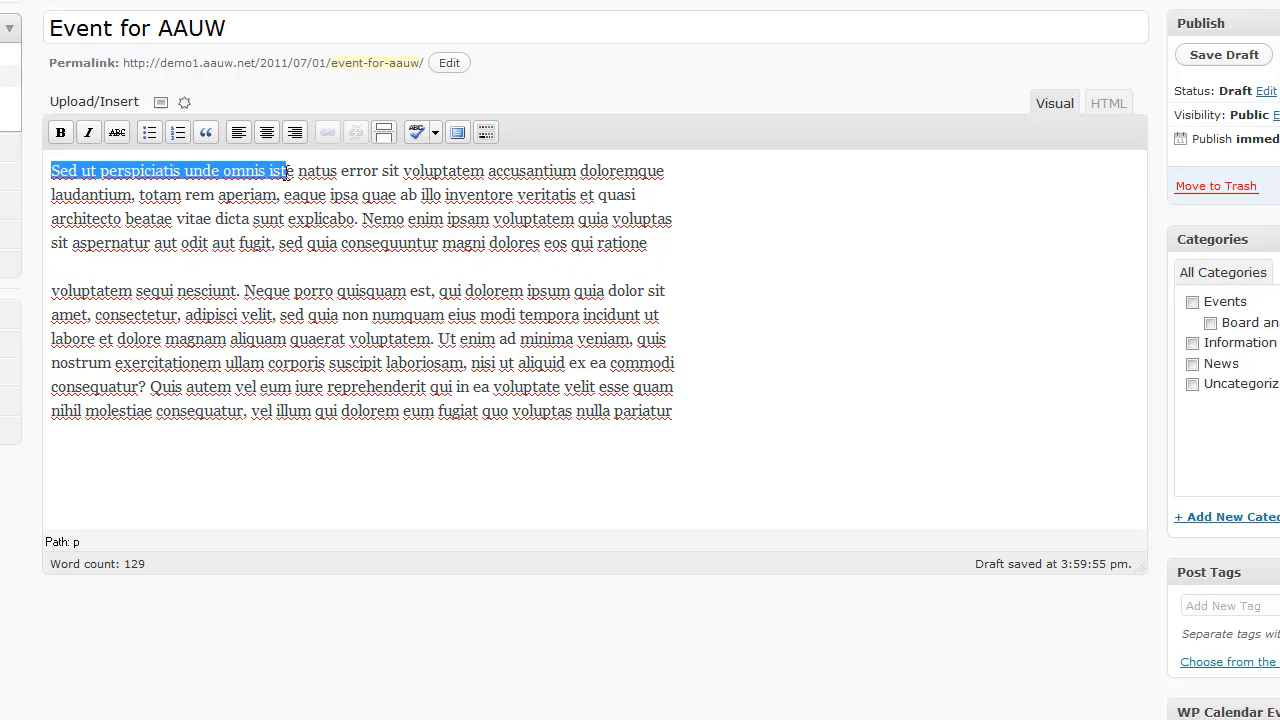
pyautogui.click(60, 131)
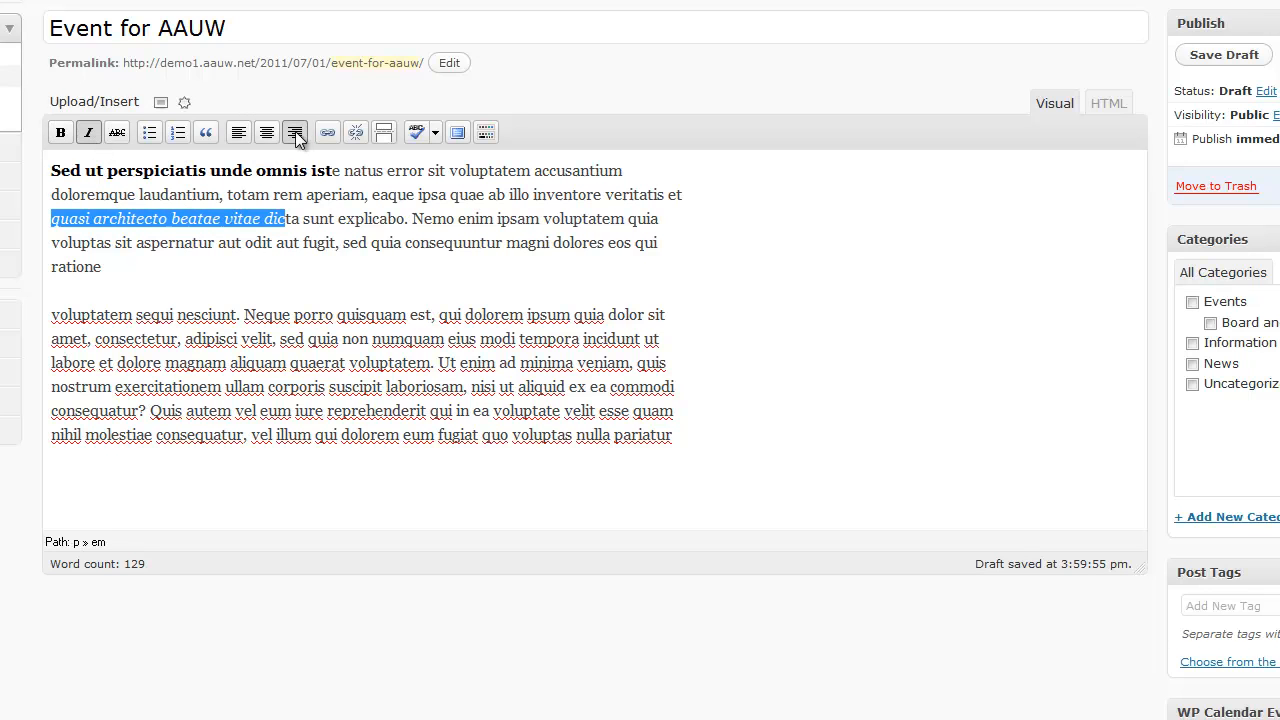
pyautogui.click(266, 132)
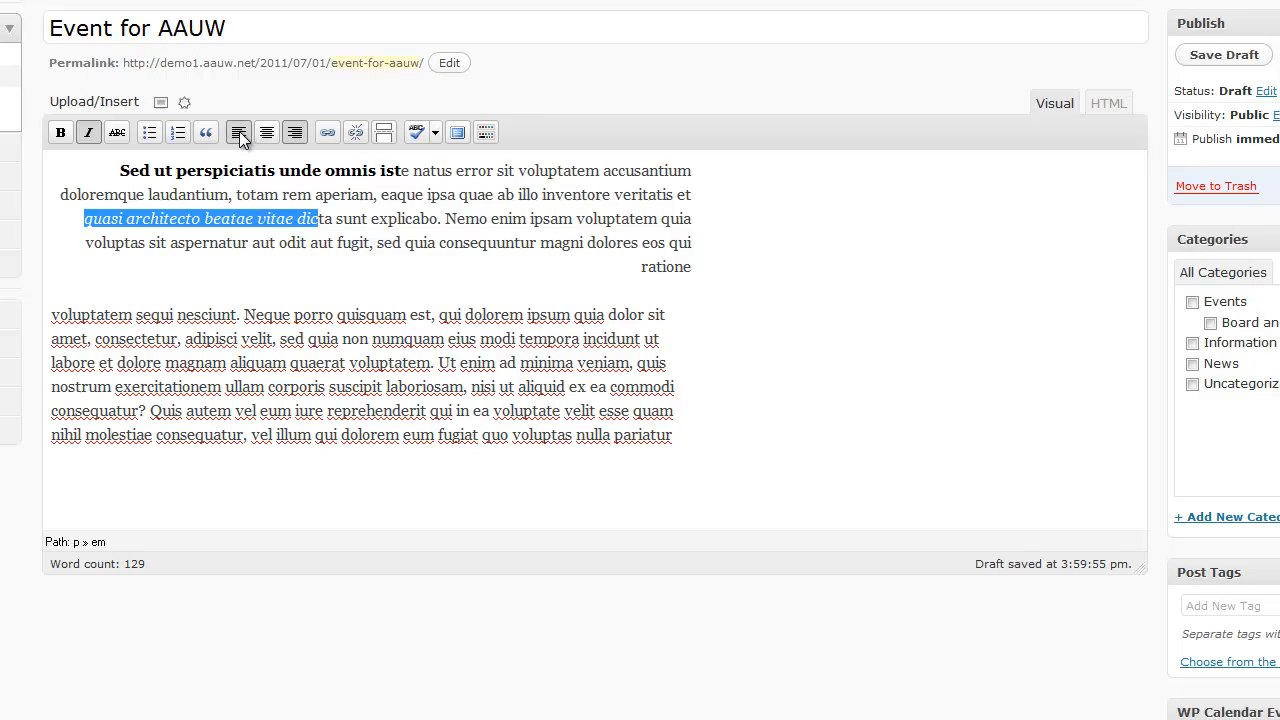
pyautogui.click(238, 131)
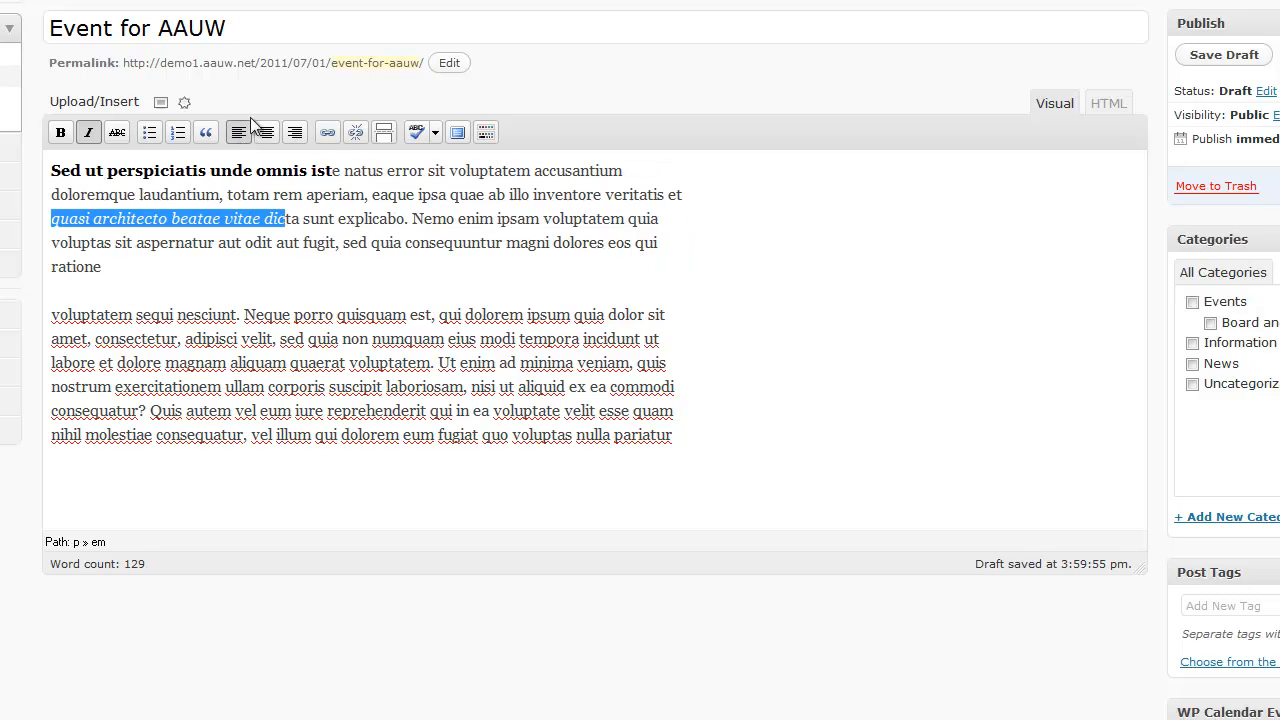
pyautogui.click(326, 131)
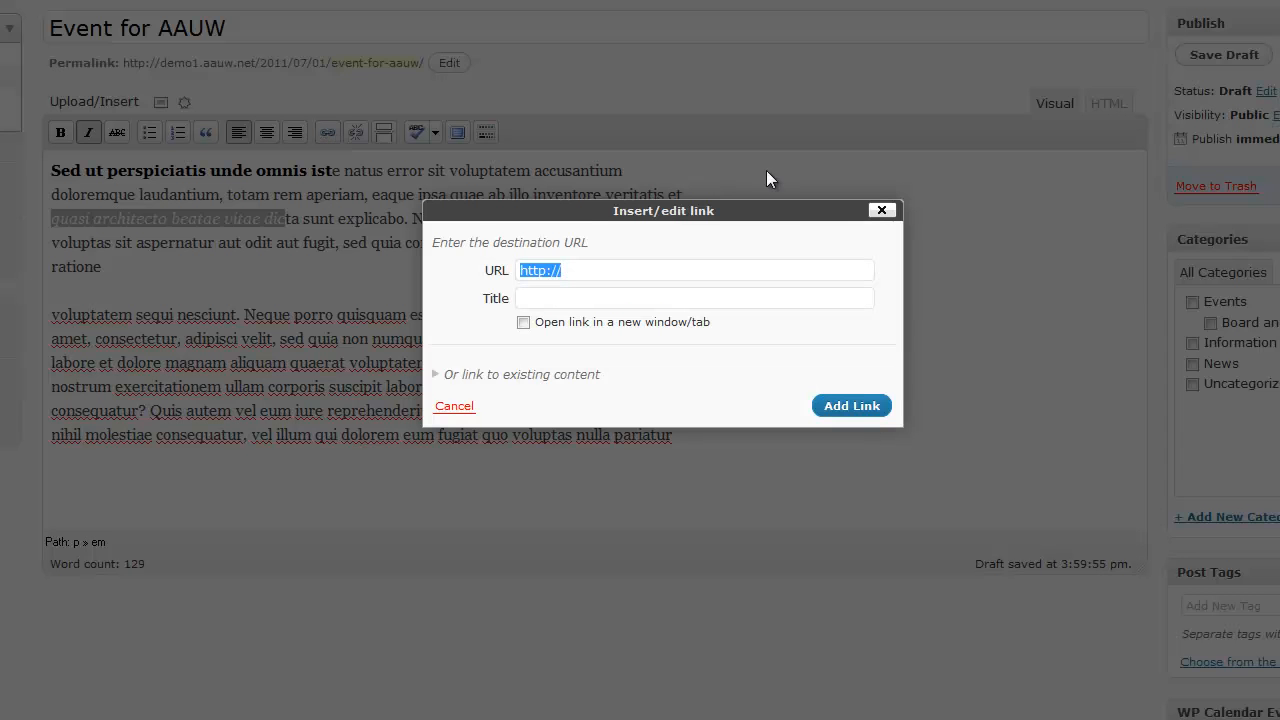
pyautogui.click(453, 406)
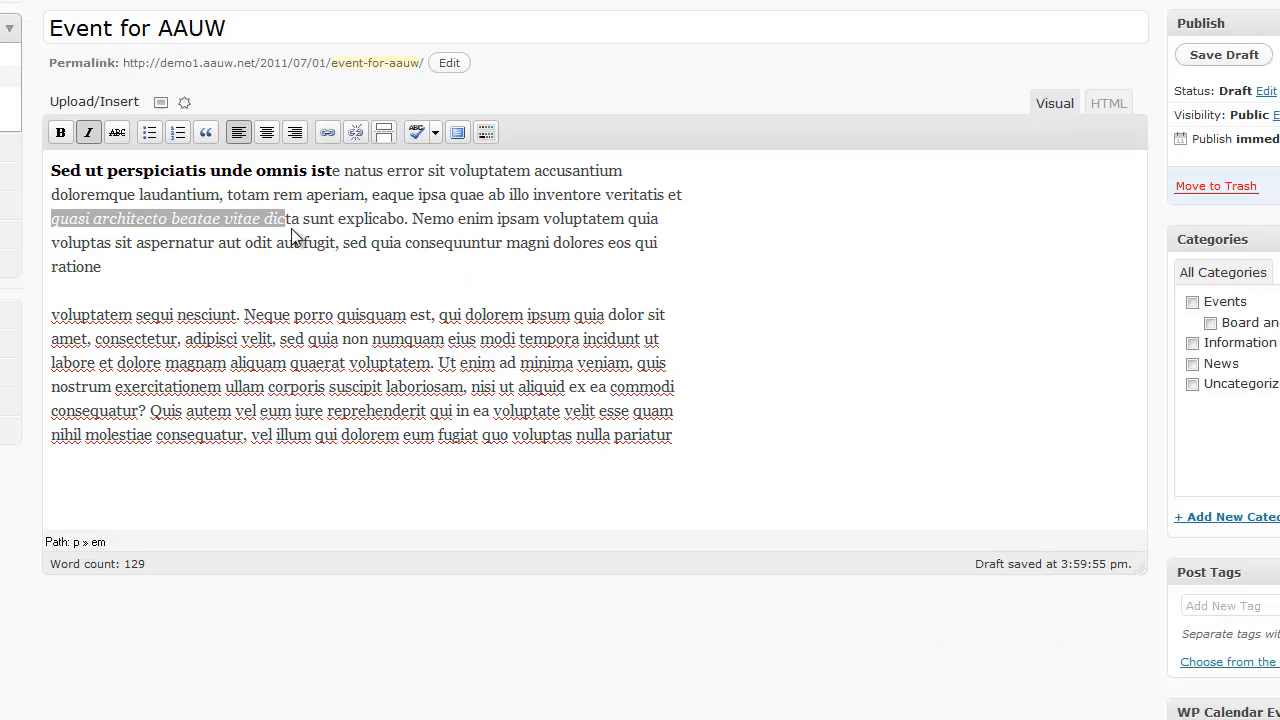
pyautogui.moveTo(155, 263)
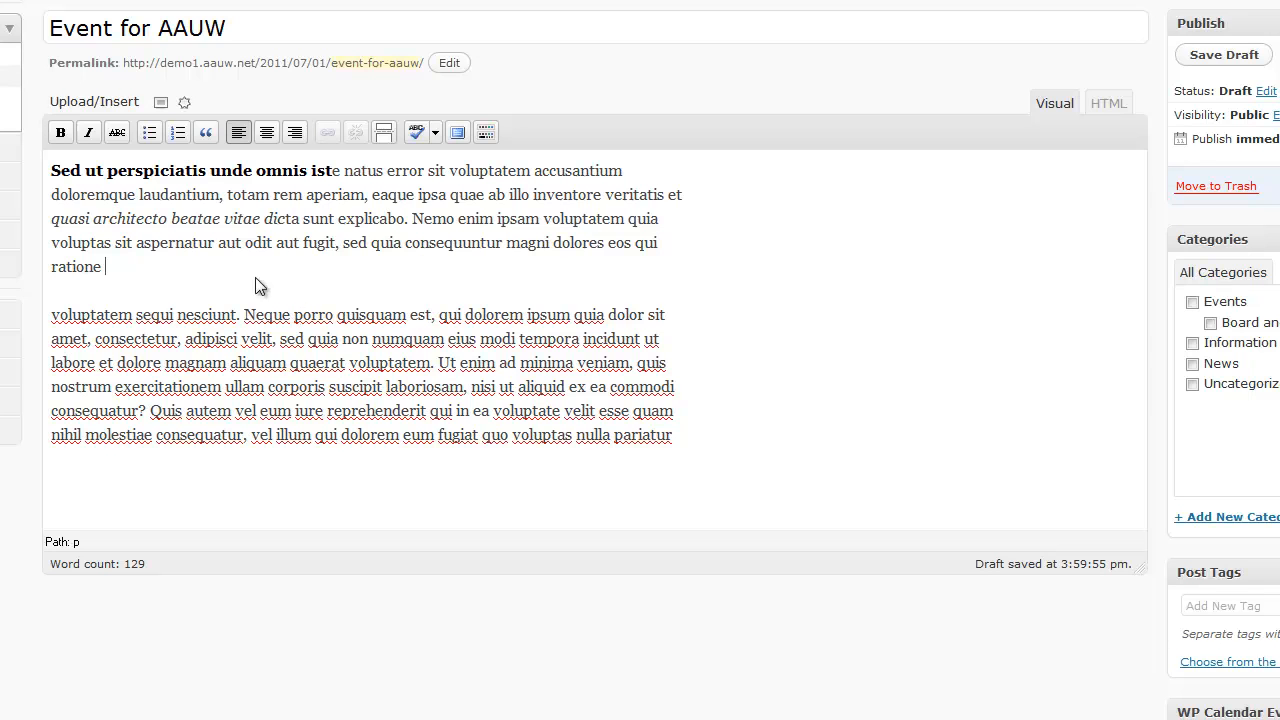
pyautogui.moveTo(753, 205)
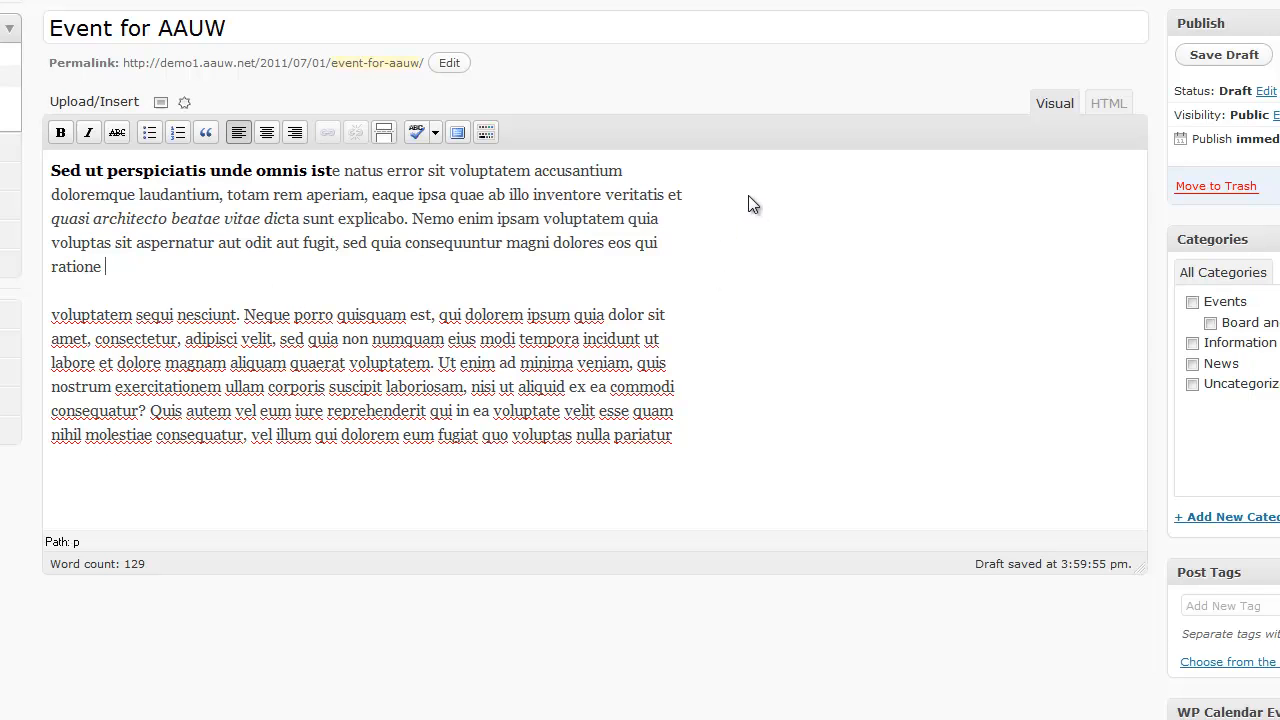
pyautogui.moveTo(1072, 105)
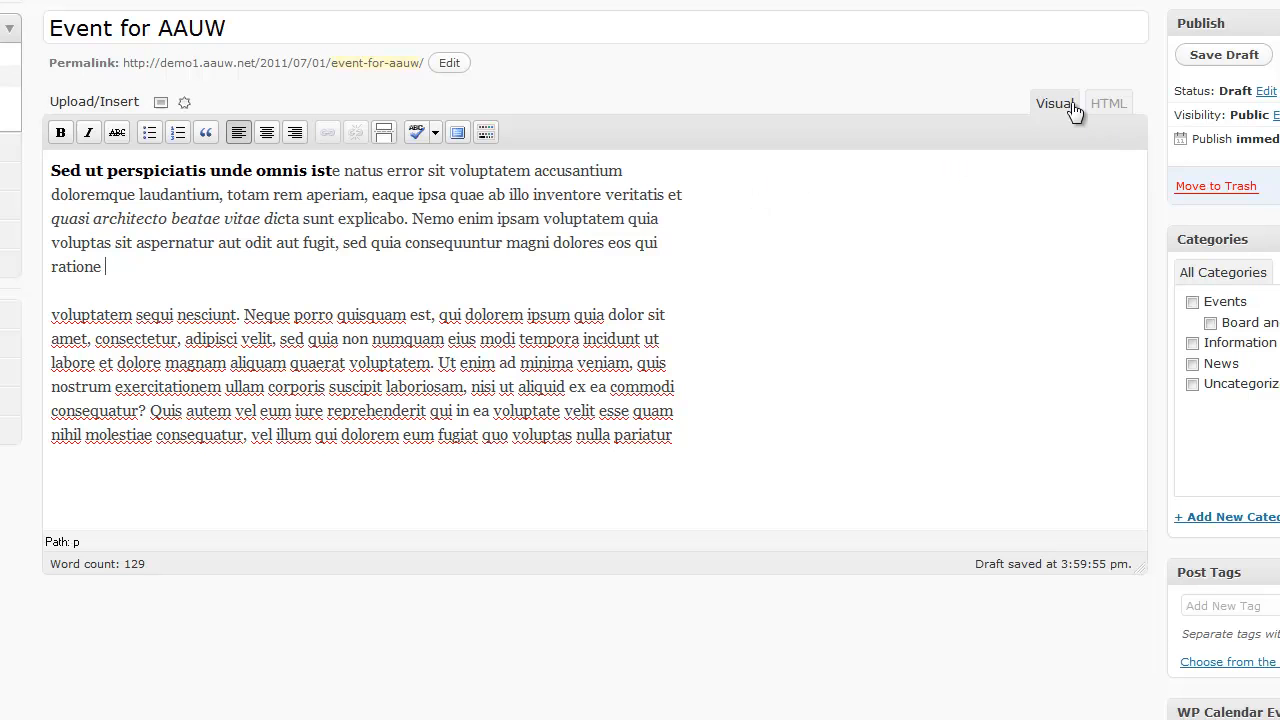
pyautogui.moveTo(1108, 103)
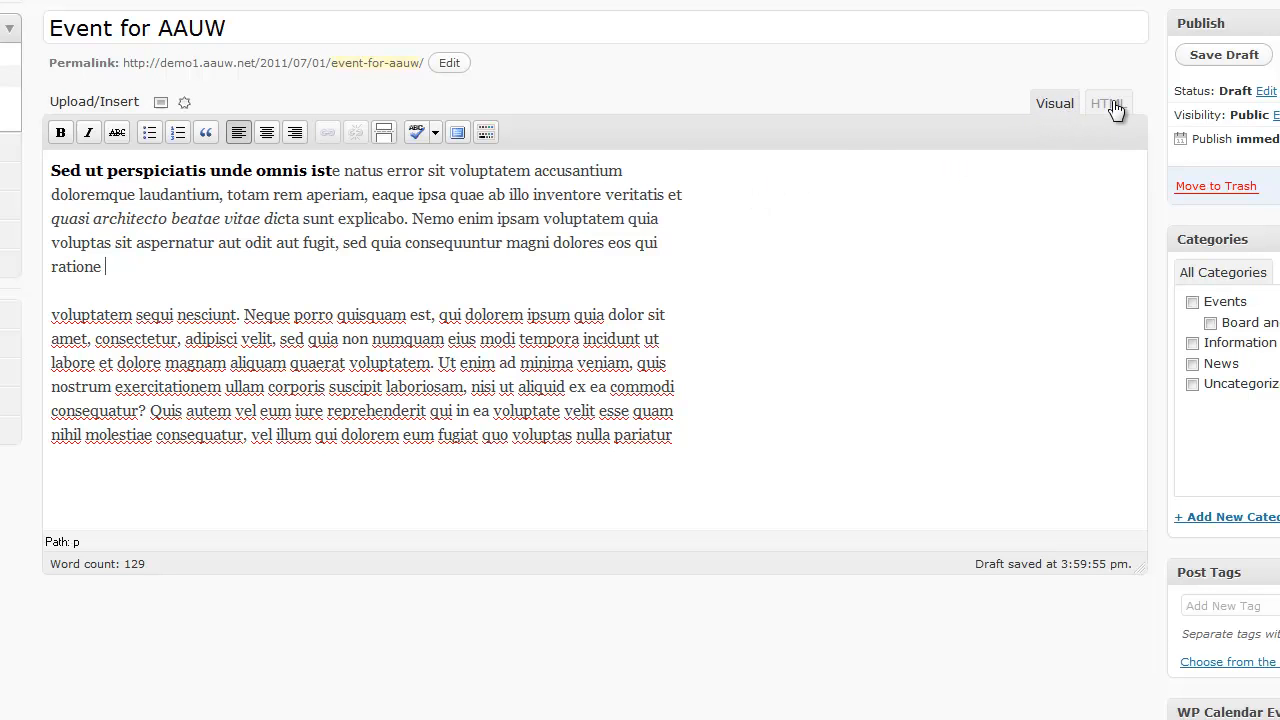
# - In the HTML view, type a closing </p> after the second paragraph, then switch back to Visual
pyautogui.click(1106, 103)
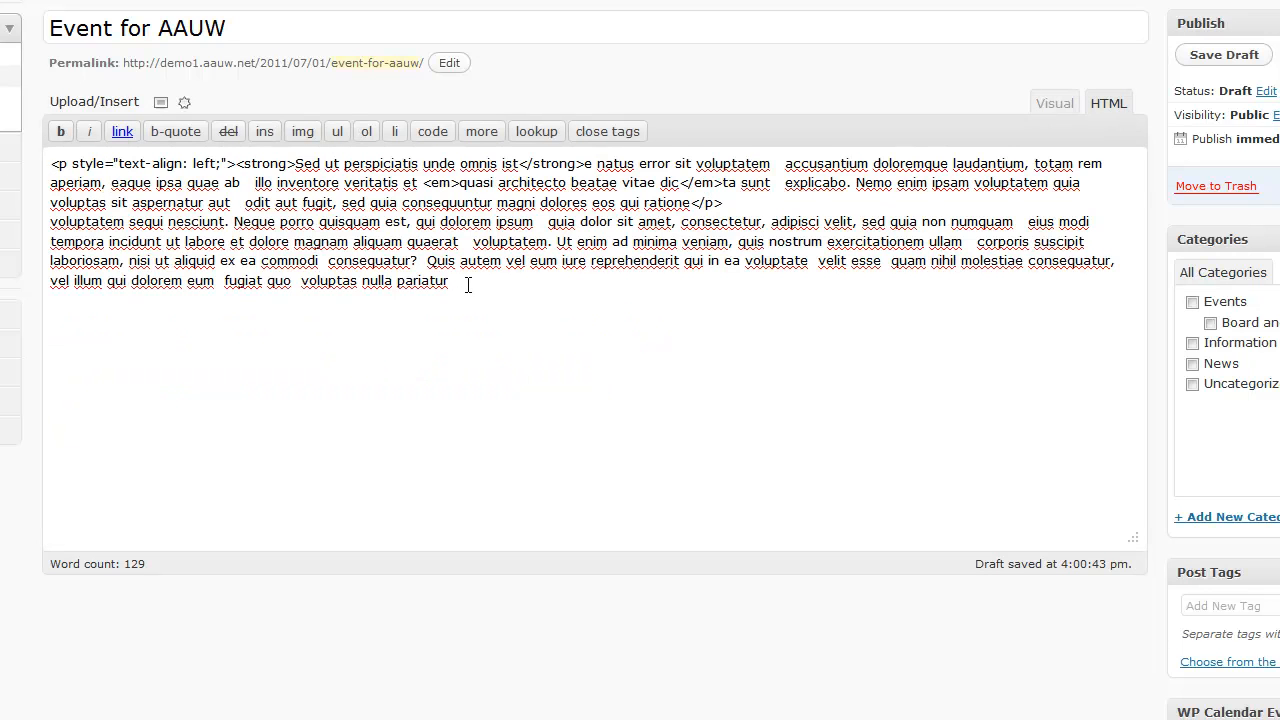
pyautogui.moveTo(673, 318)
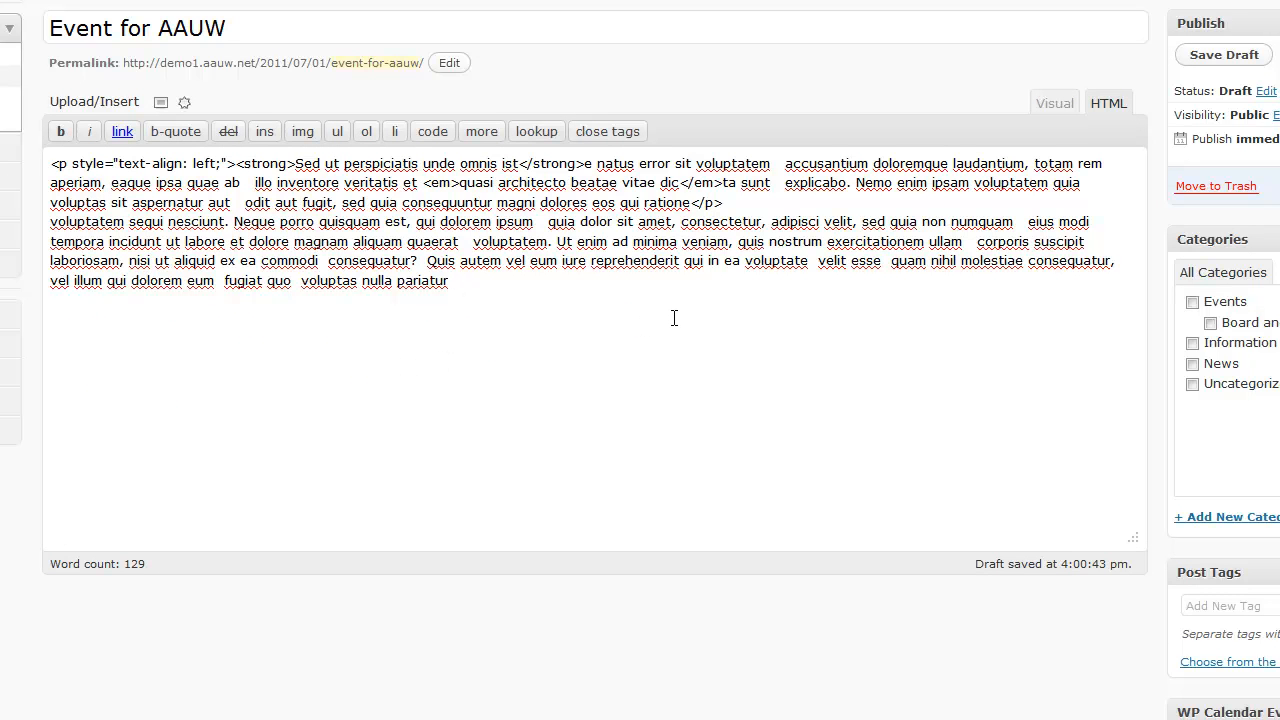
pyautogui.write('</p<')
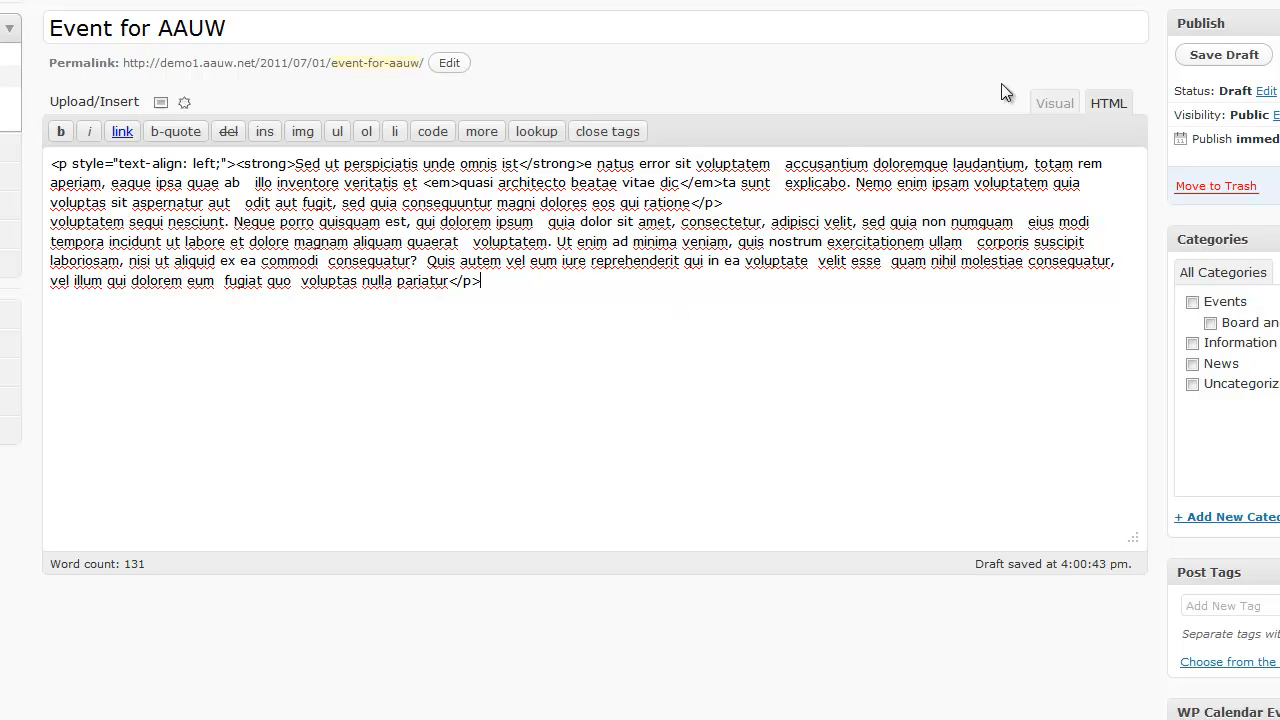
pyautogui.click(1054, 103)
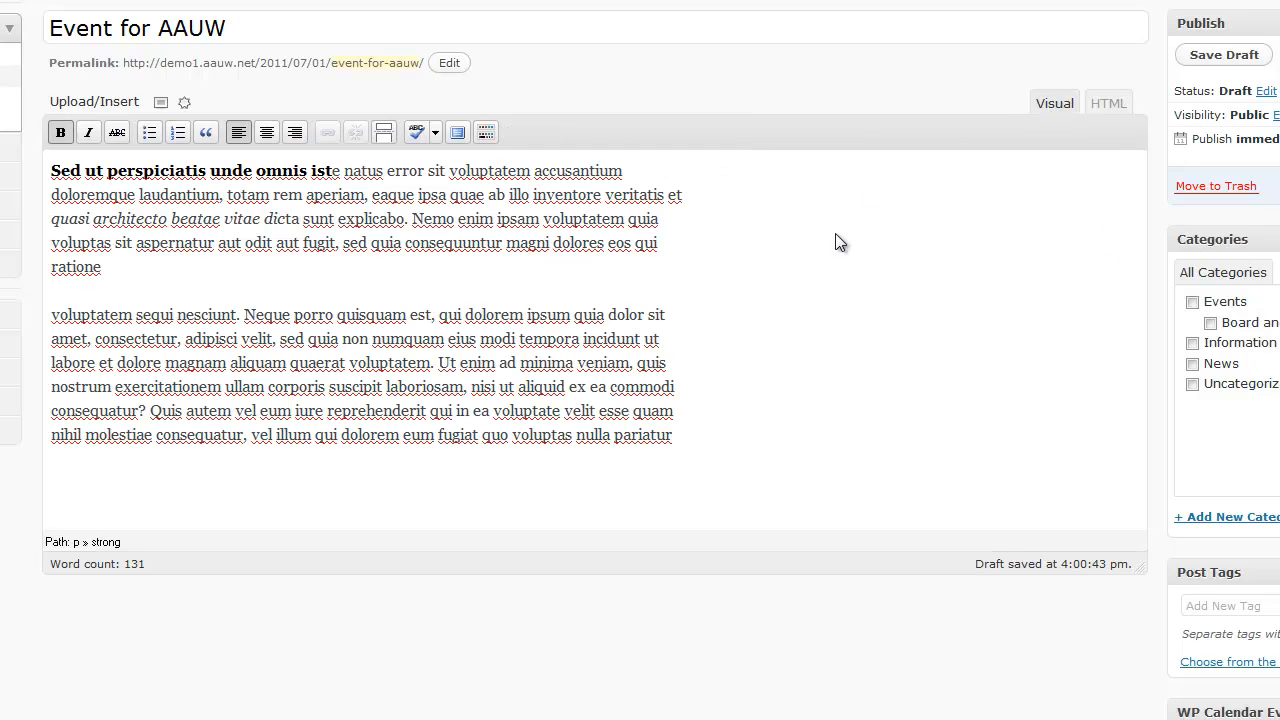
pyautogui.moveTo(248, 192)
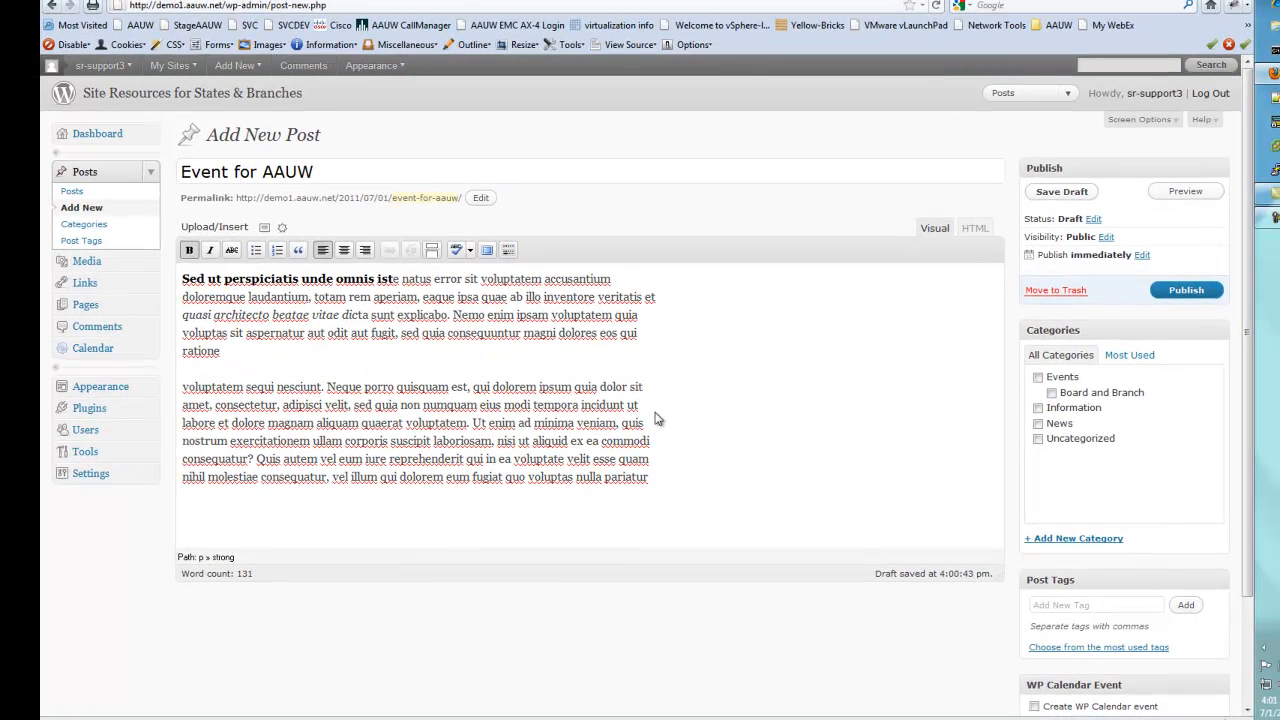
pyautogui.moveTo(868, 328)
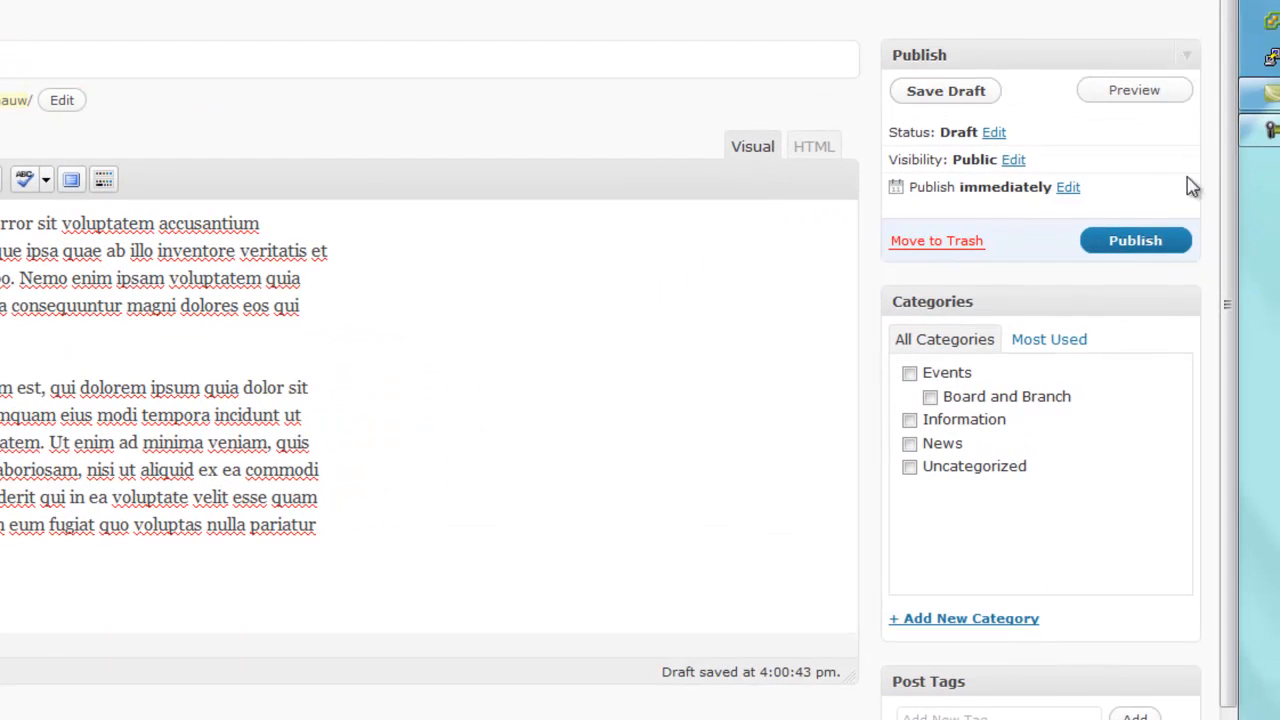
pyautogui.moveTo(1024, 55)
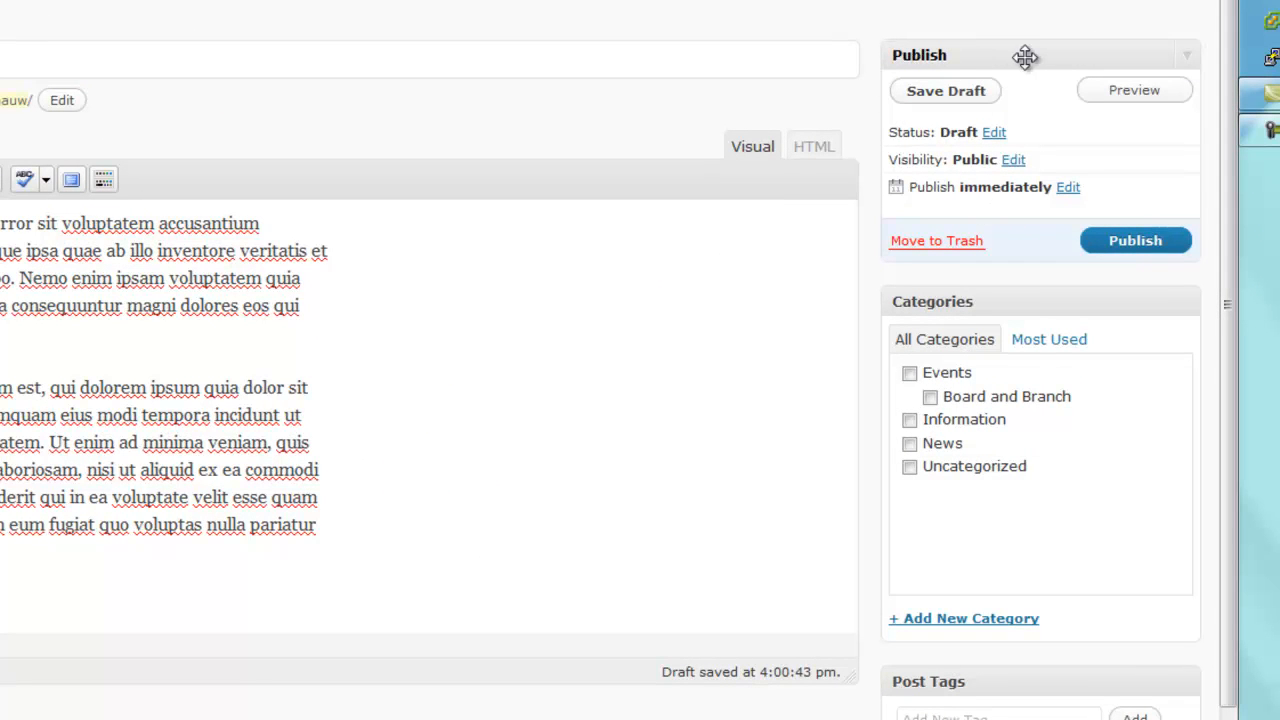
pyautogui.moveTo(945, 91)
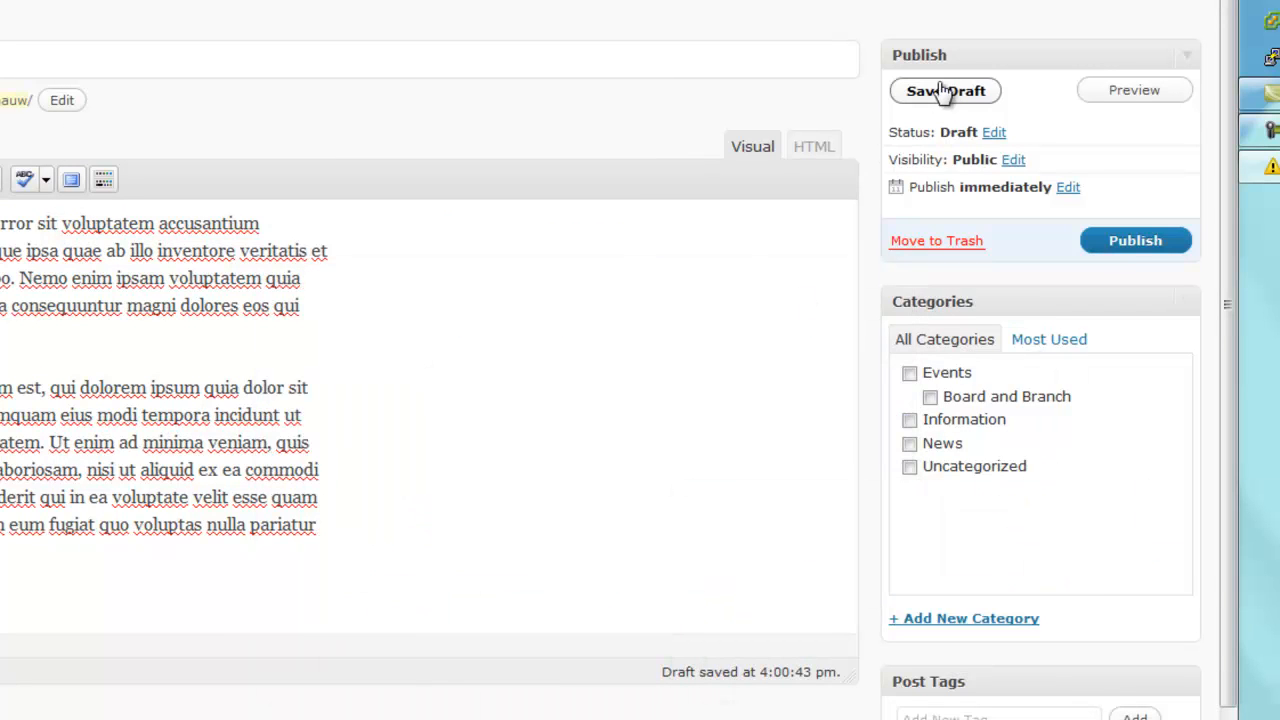
# - File the Event for AAUW post under News and save it as a draft
pyautogui.click(945, 90)
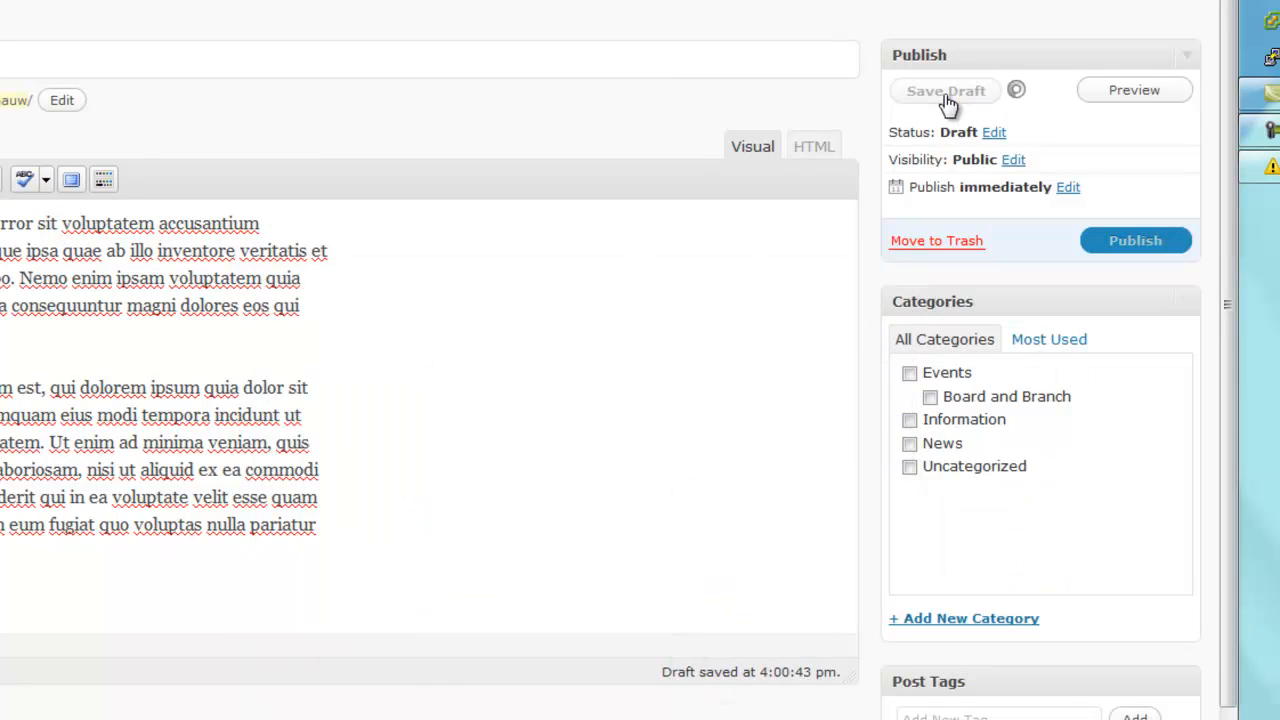
pyautogui.click(945, 90)
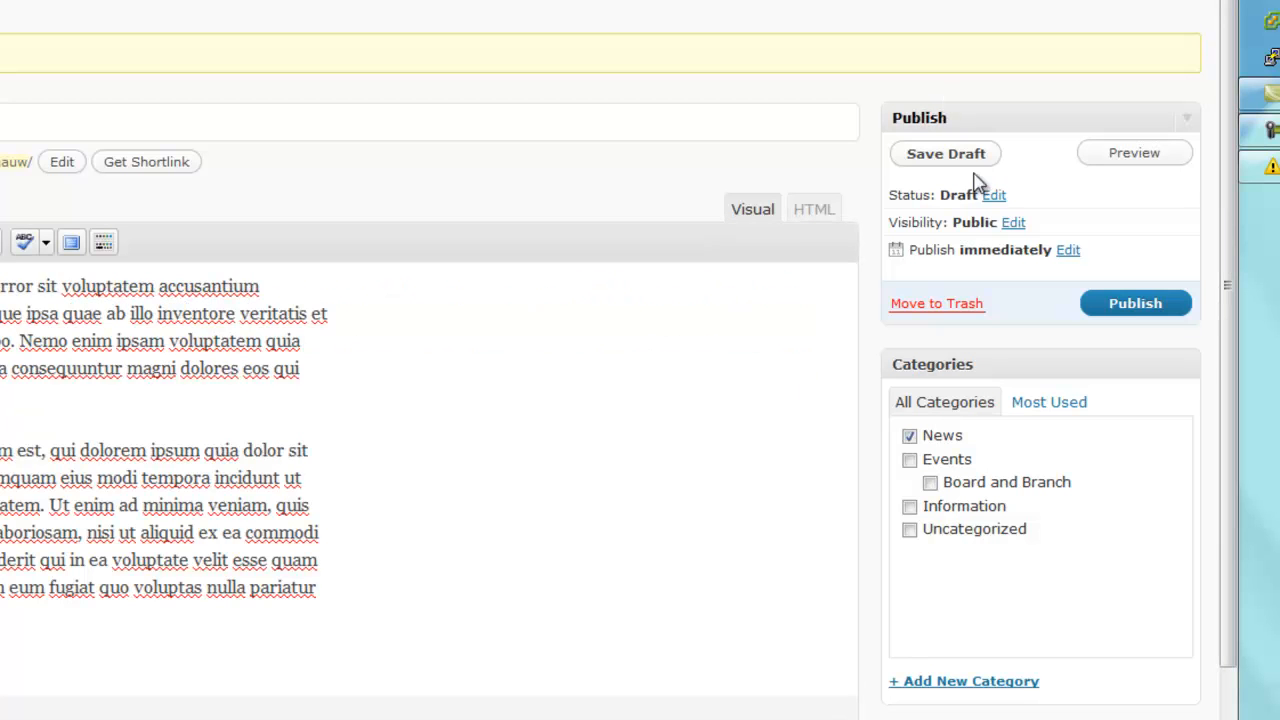
pyautogui.moveTo(986, 213)
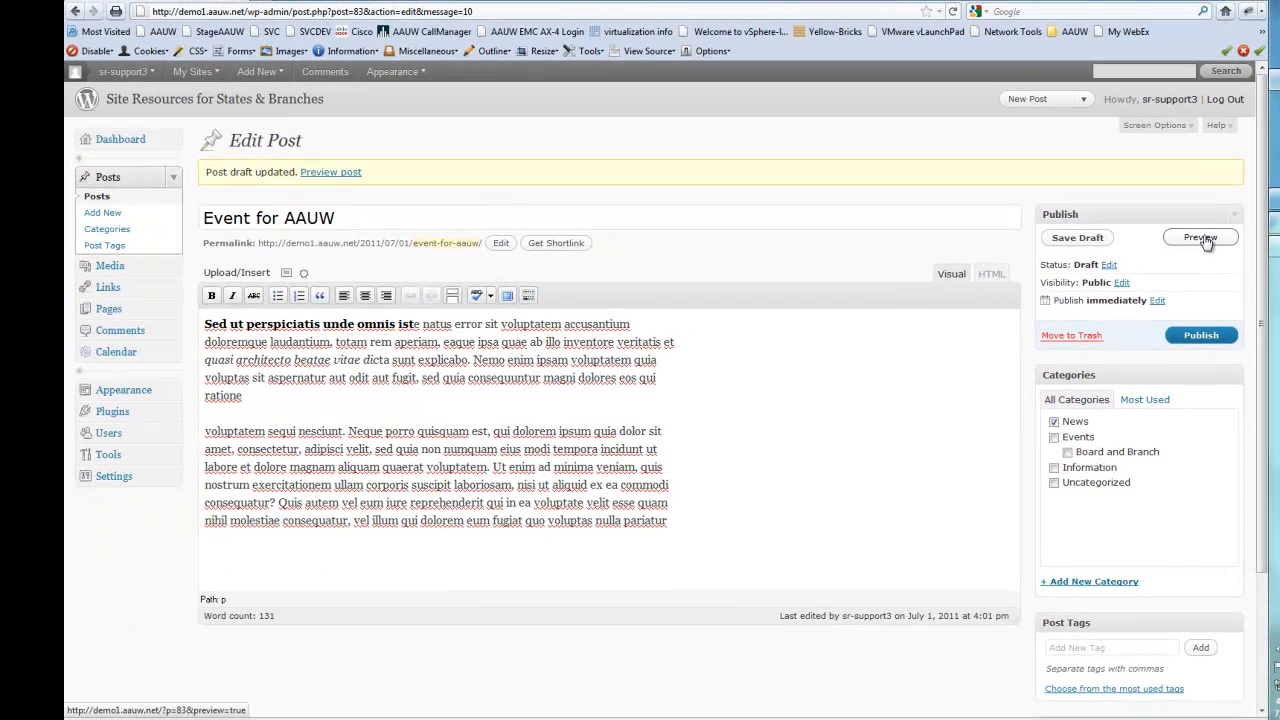
pyautogui.click(1200, 237)
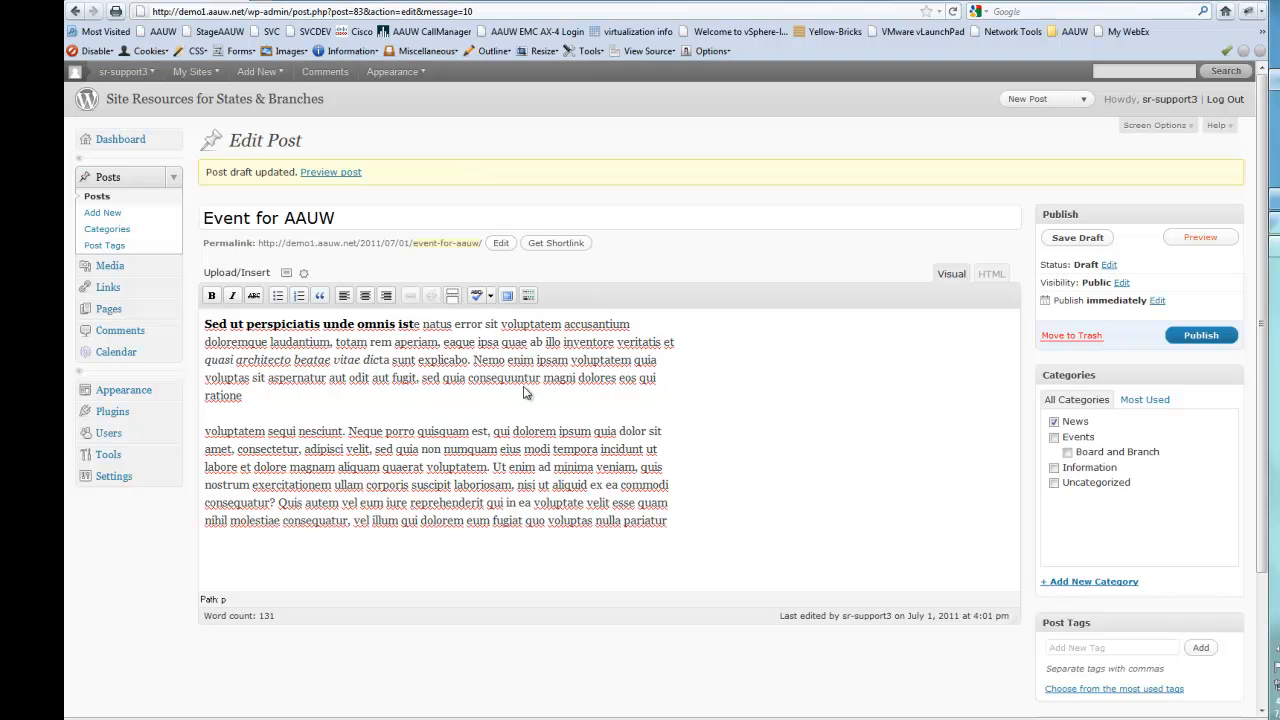
pyautogui.moveTo(600, 385)
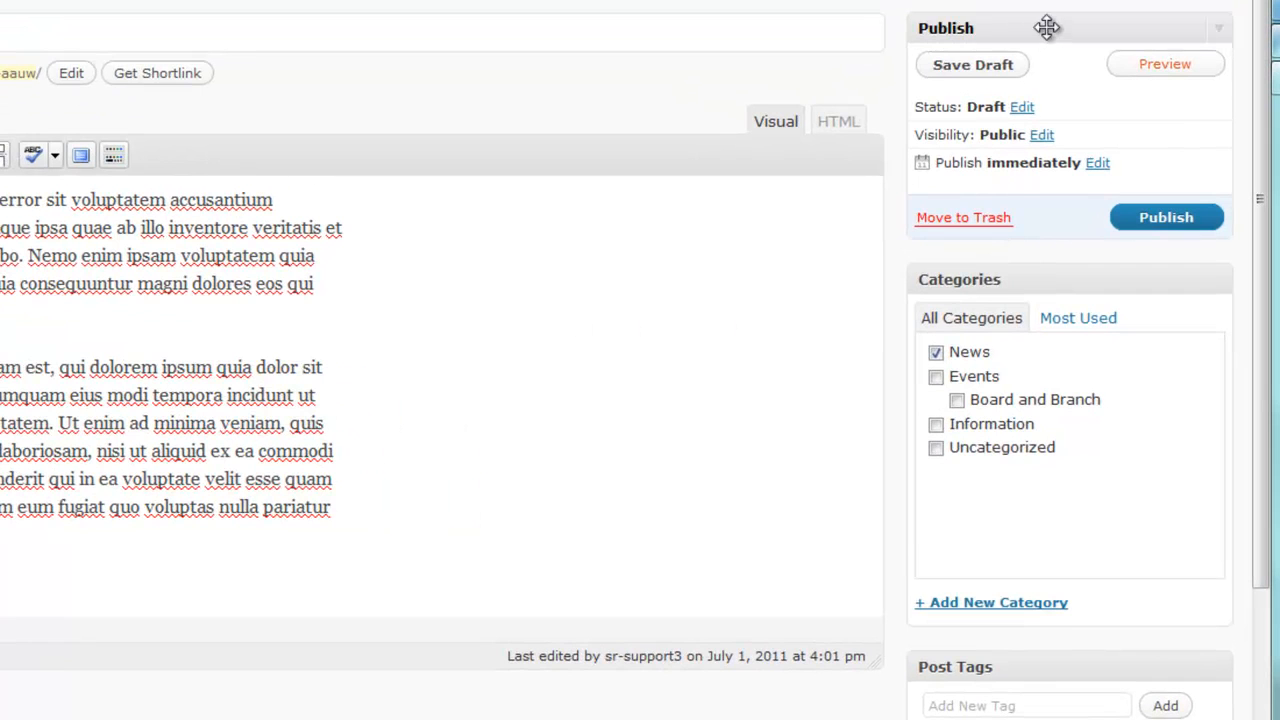
pyautogui.moveTo(1166, 217)
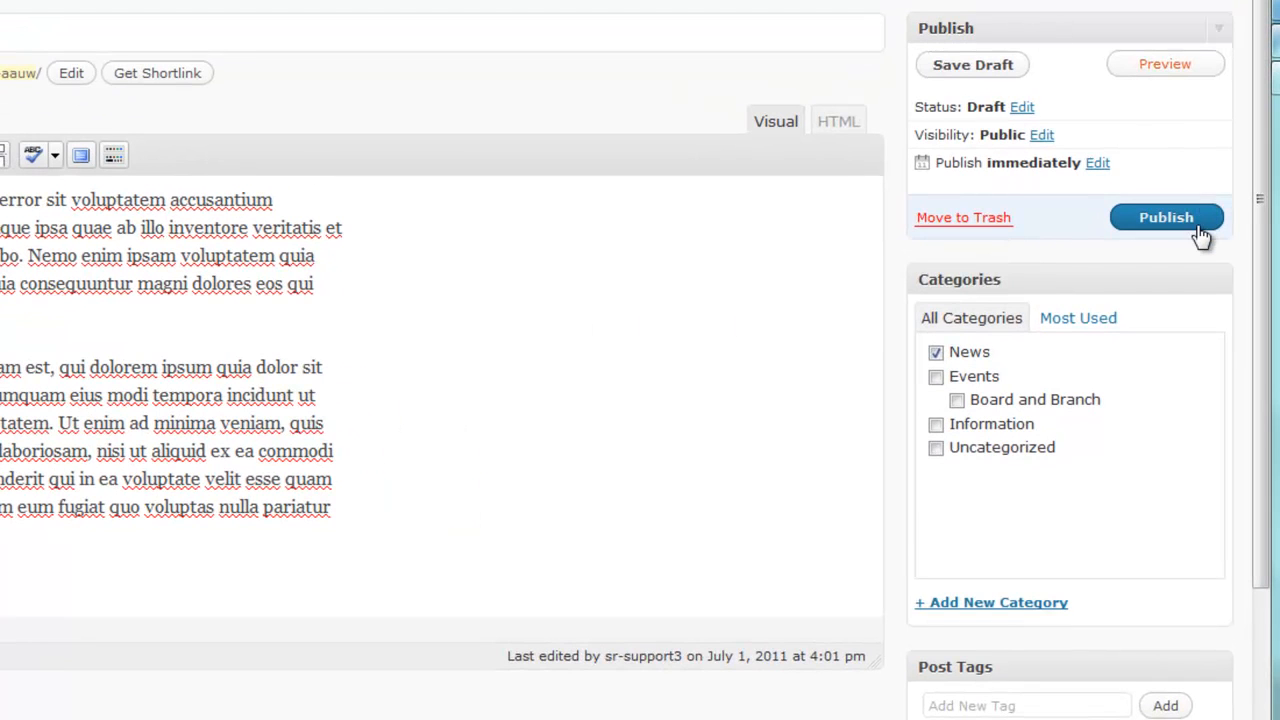
pyautogui.moveTo(1210, 228)
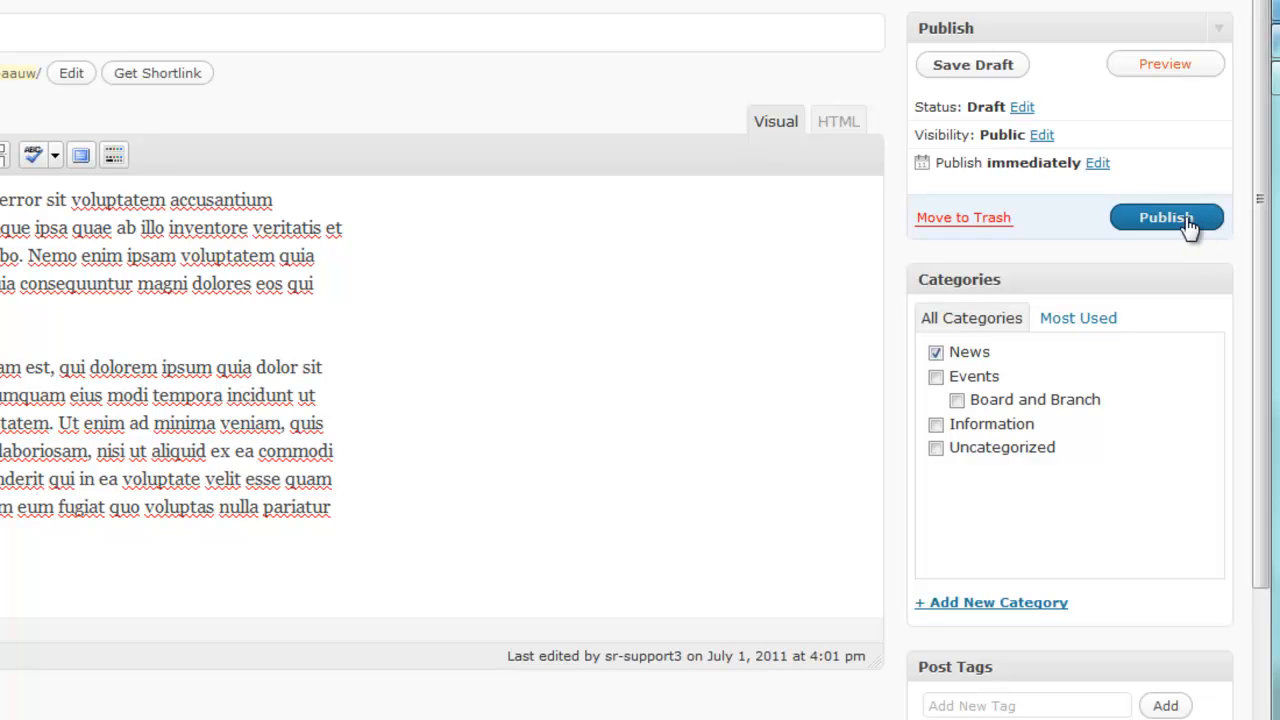
# - Publish the Event for AAUW post, dated July 1, 2011
pyautogui.click(1166, 217)
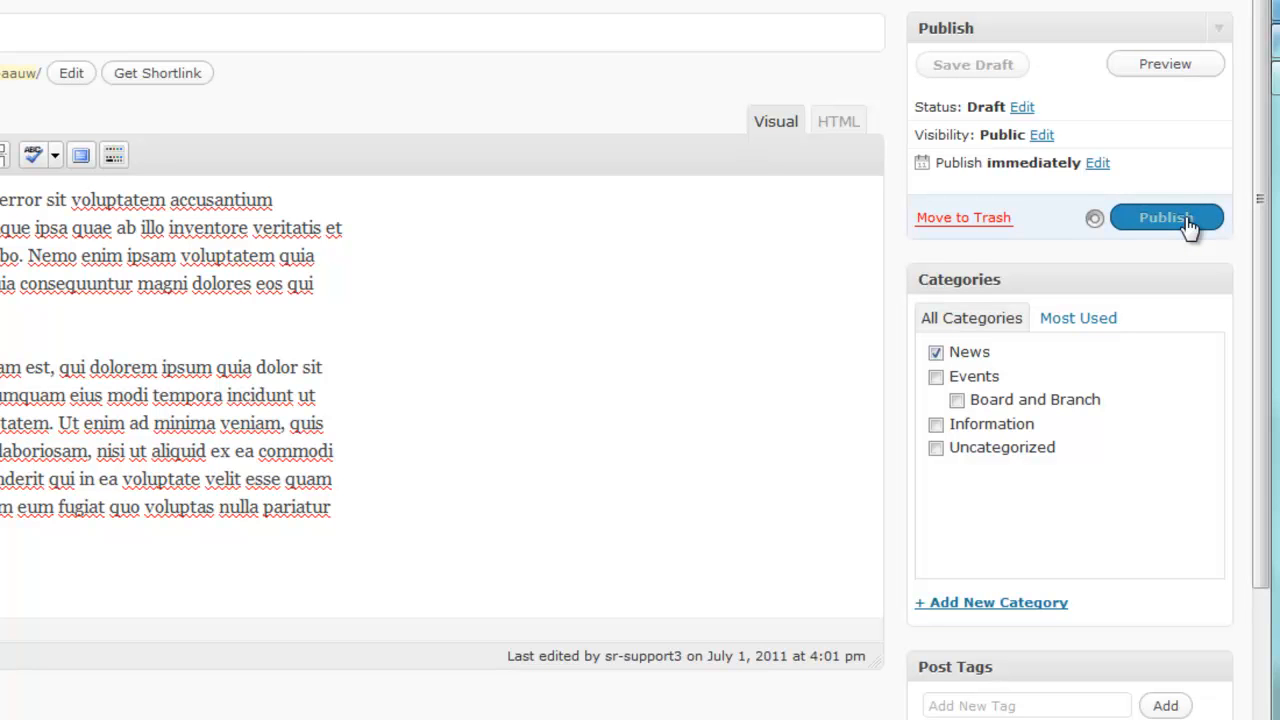
pyautogui.click(1166, 217)
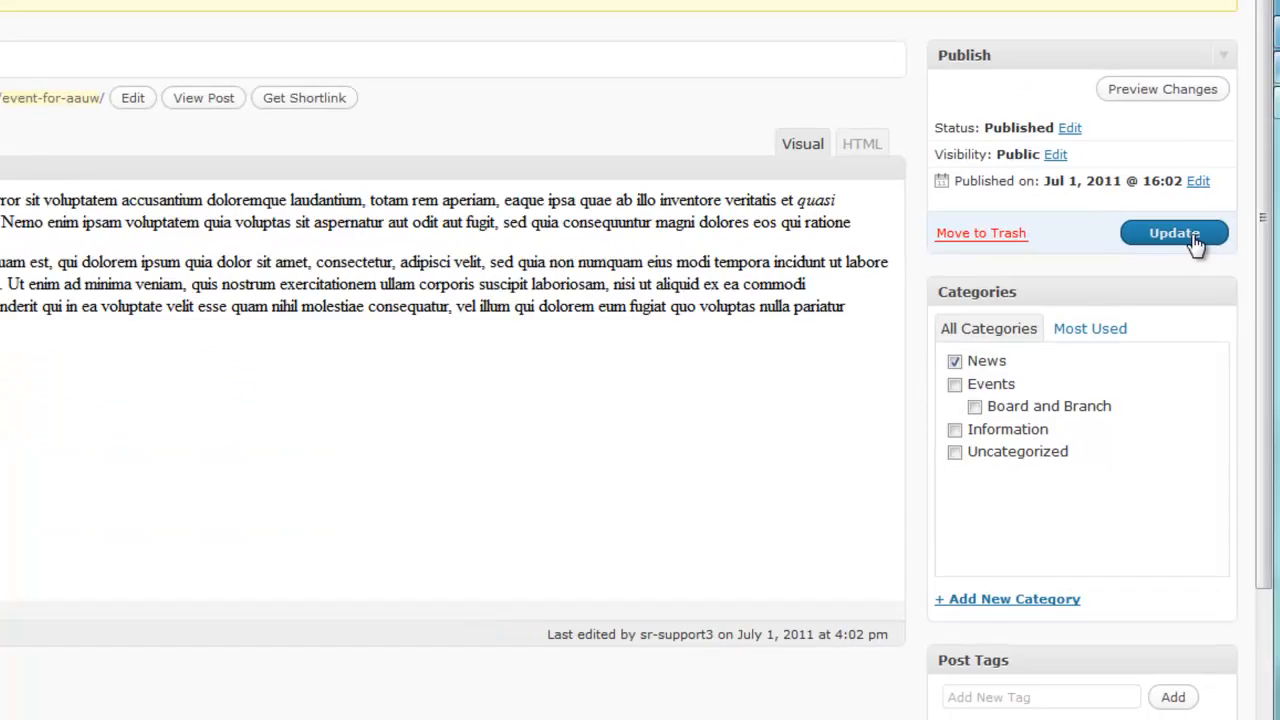
pyautogui.click(1174, 233)
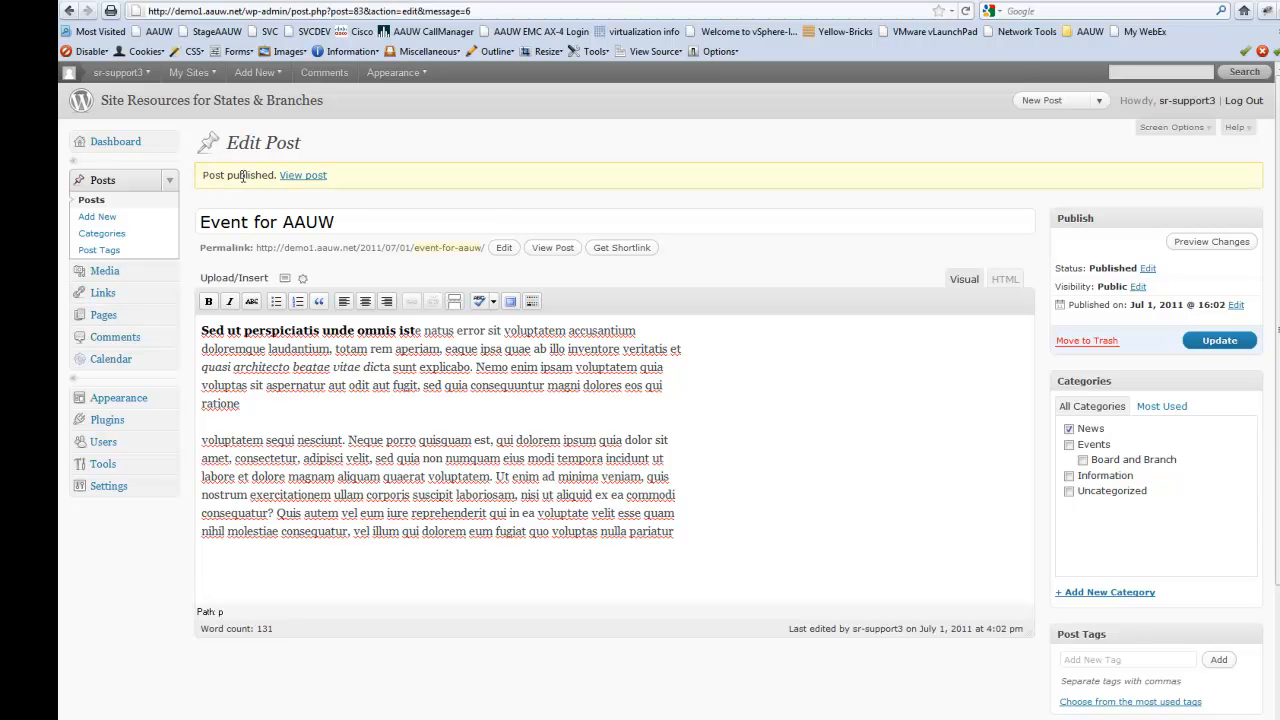
pyautogui.moveTo(303, 175)
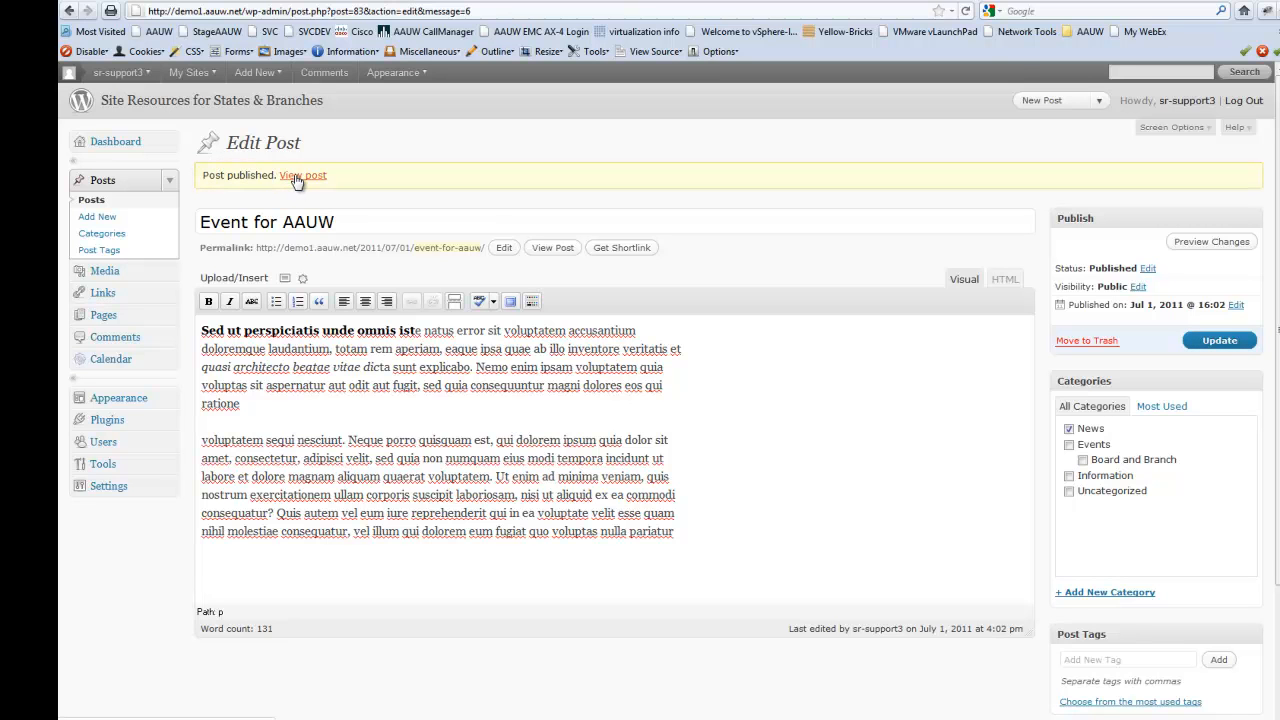
pyautogui.click(302, 175)
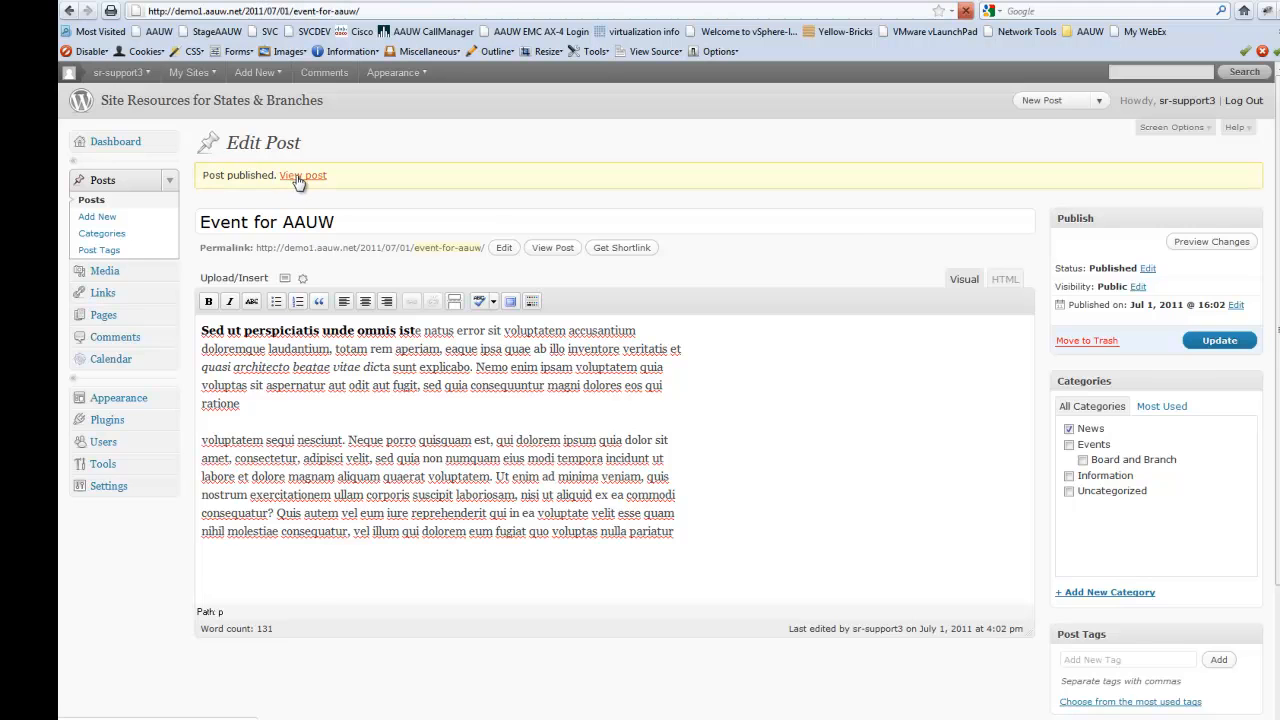
pyautogui.click(303, 175)
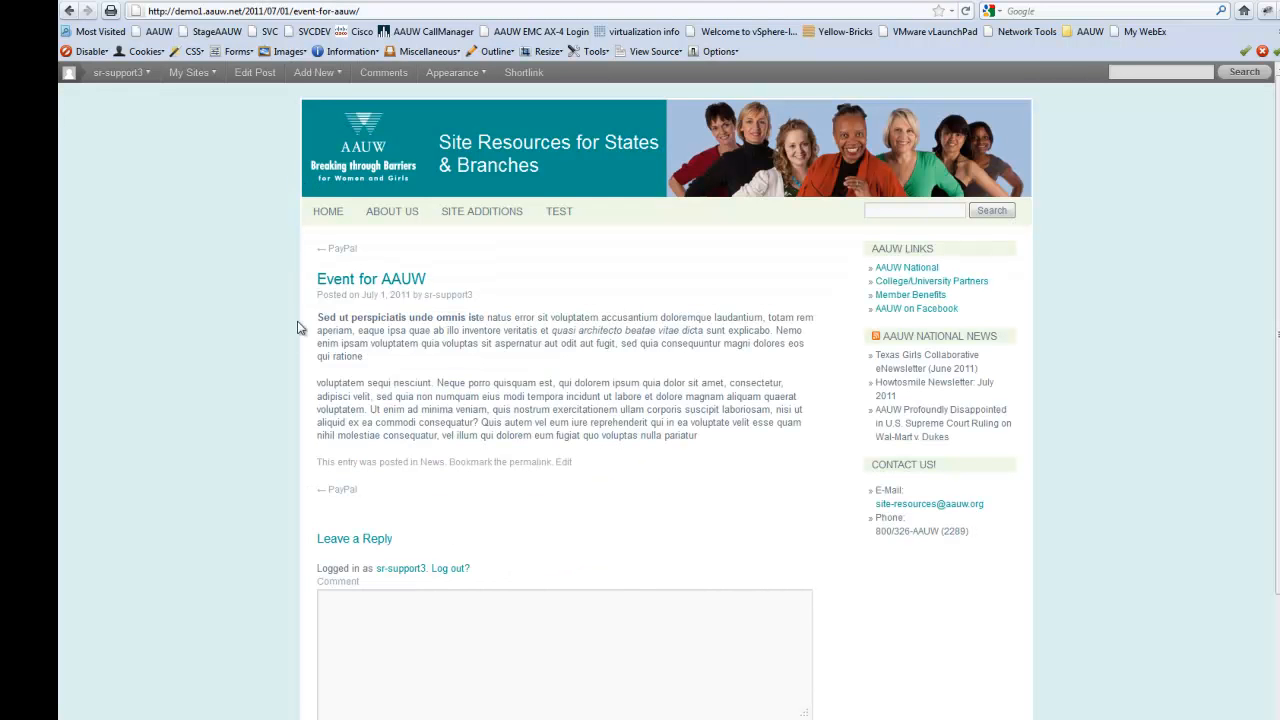
pyautogui.moveTo(70, 13)
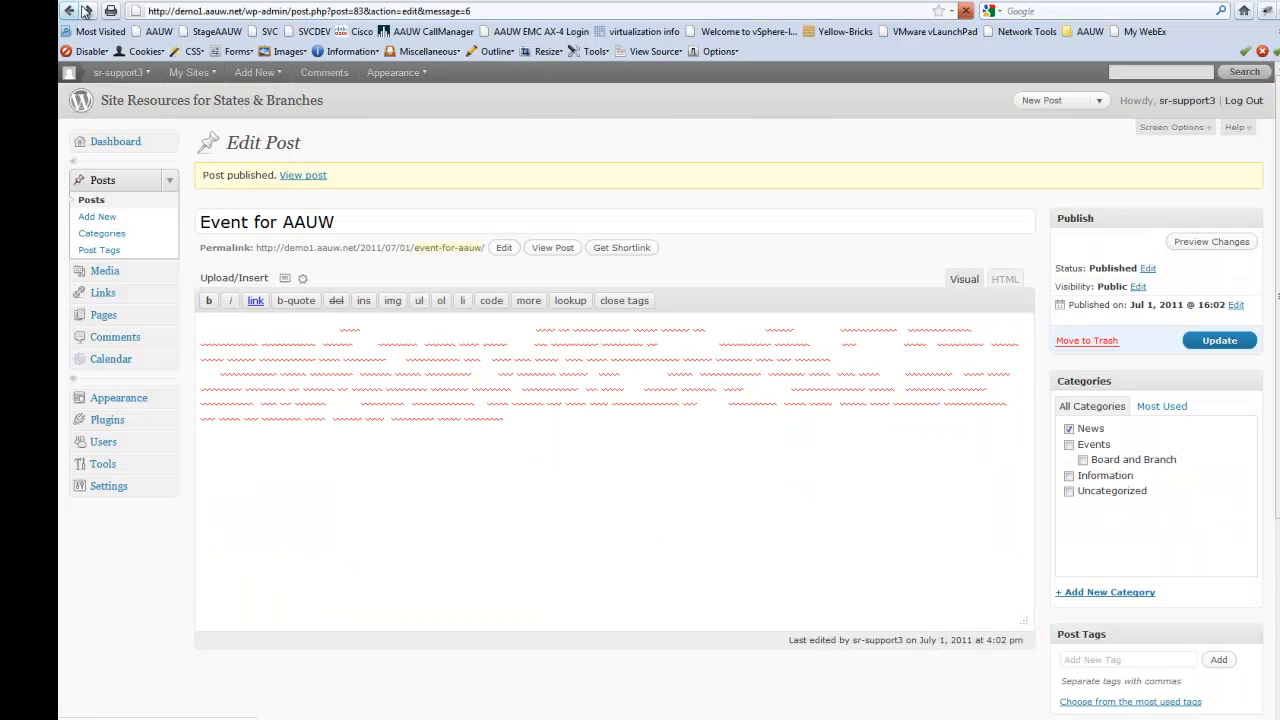
# - Open the My Sites admin-bar menu to show the AAUW Tucson (AZ) Branch options
pyautogui.click(962, 279)
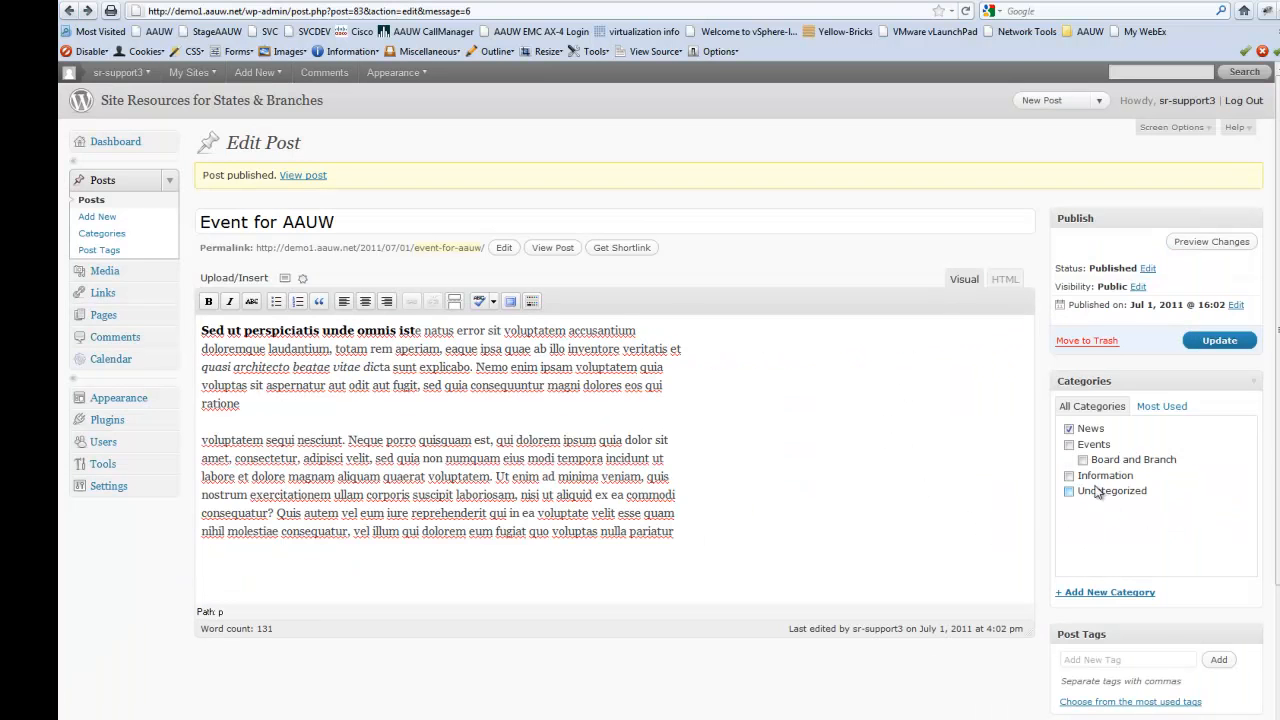
pyautogui.click(1082, 459)
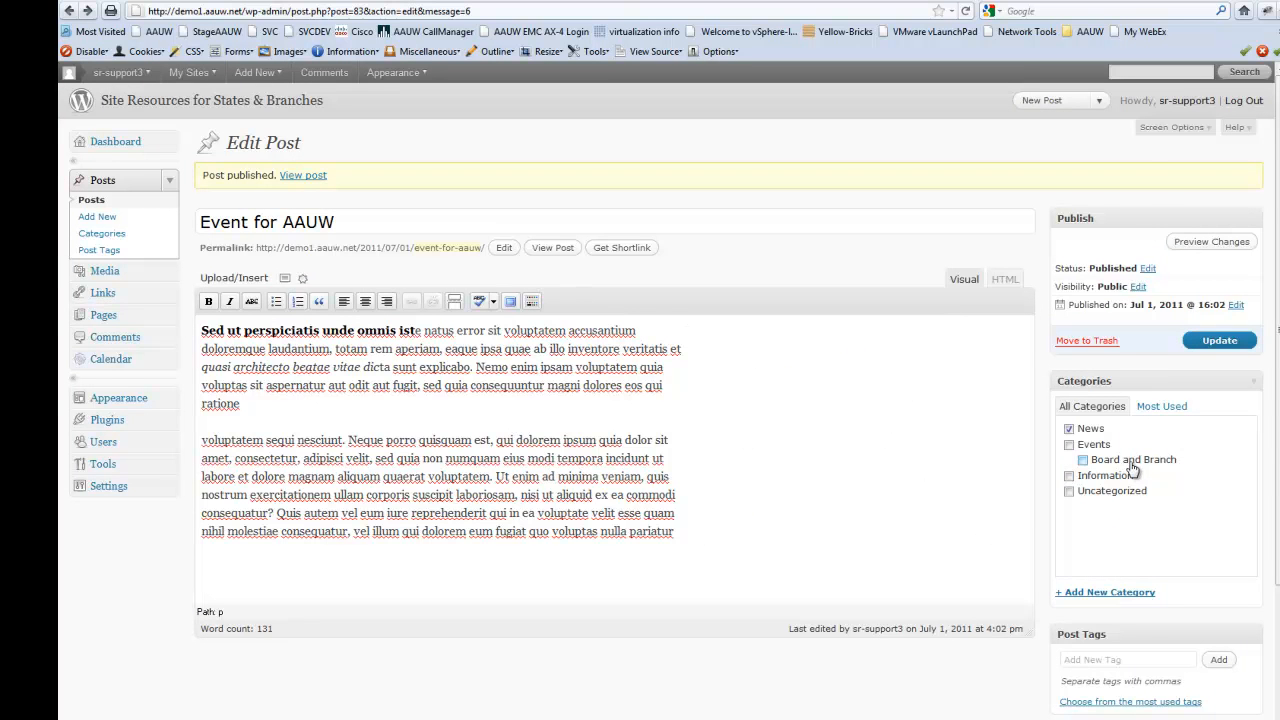
pyautogui.scroll(-3)
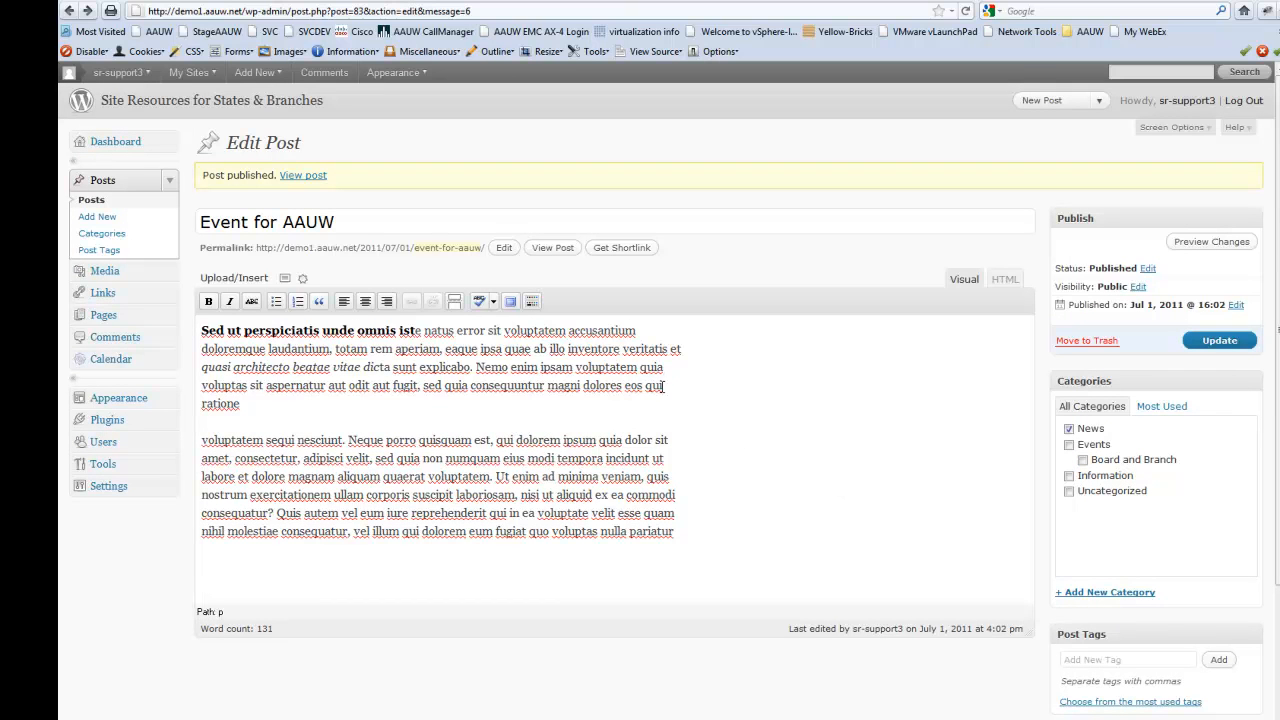
pyautogui.moveTo(381, 411)
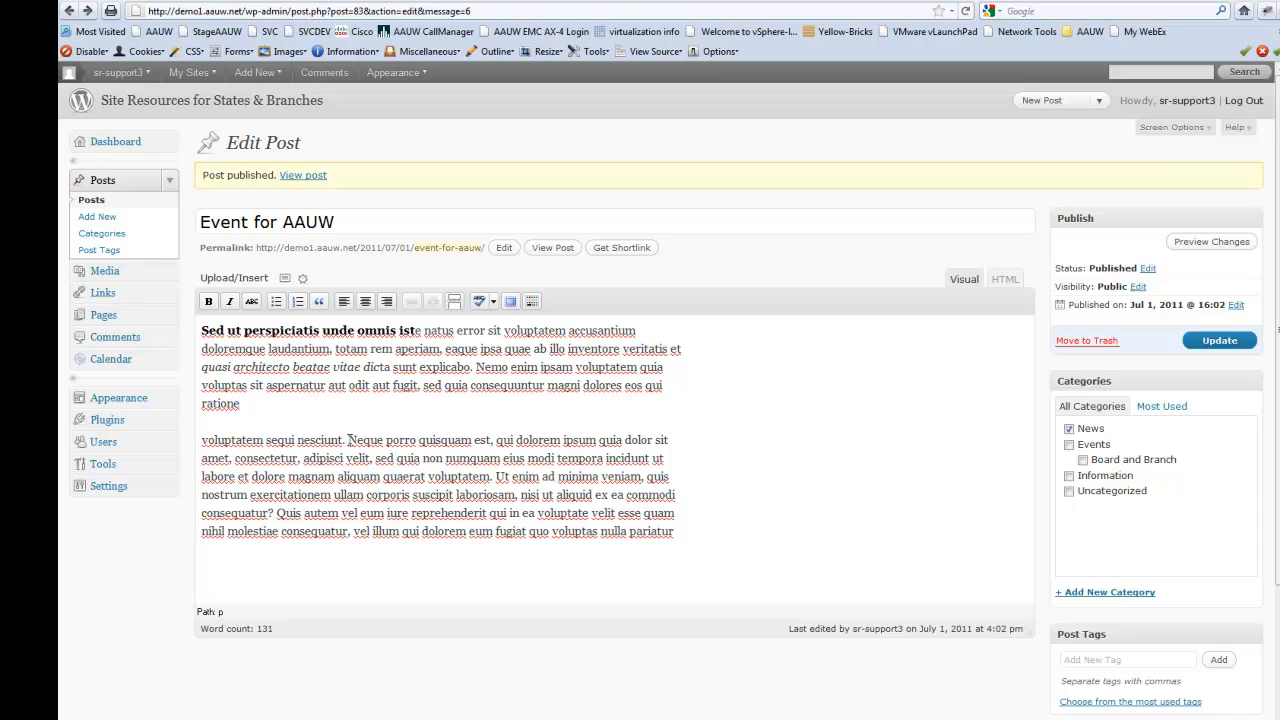
pyautogui.moveTo(340, 424)
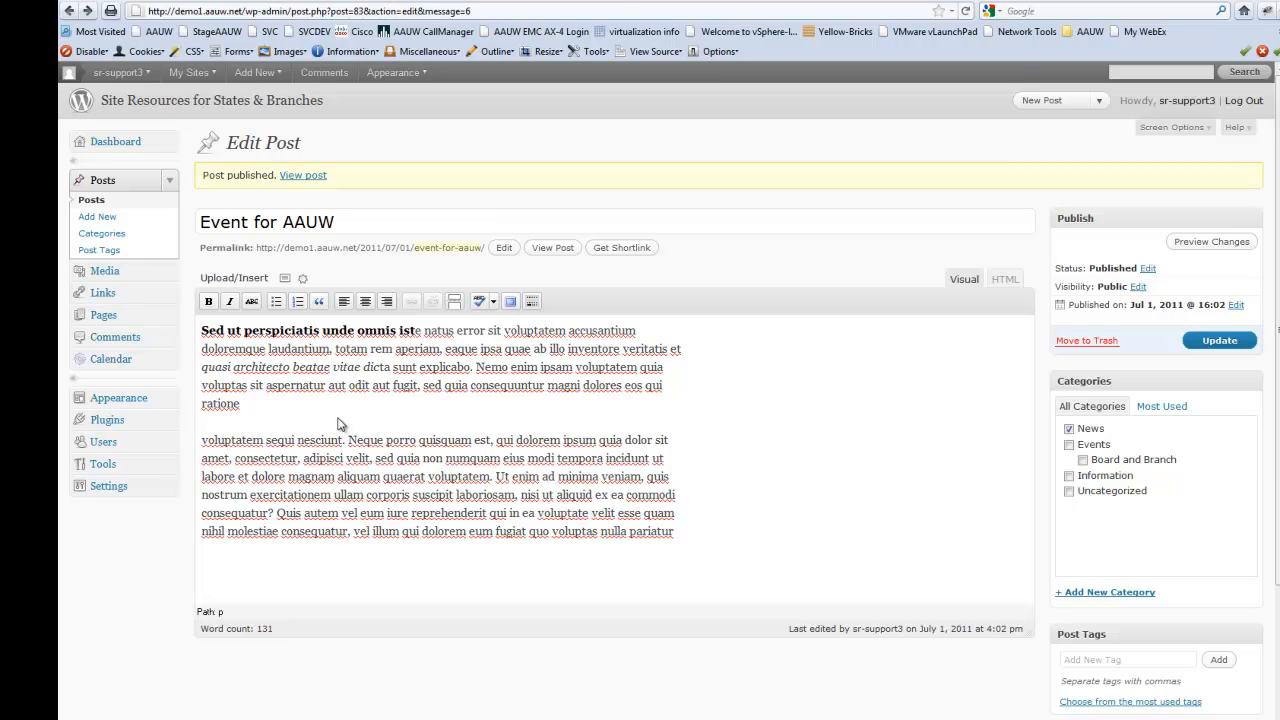
pyautogui.moveTo(287, 417)
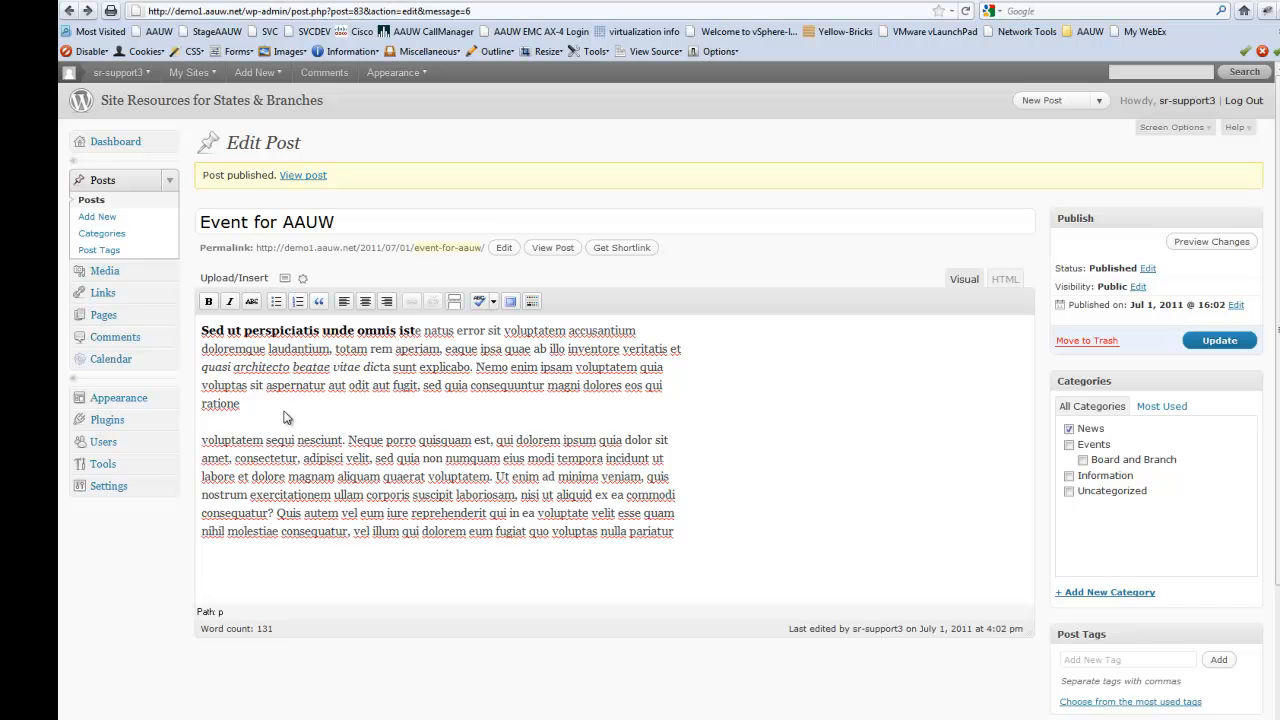
pyautogui.moveTo(291, 413)
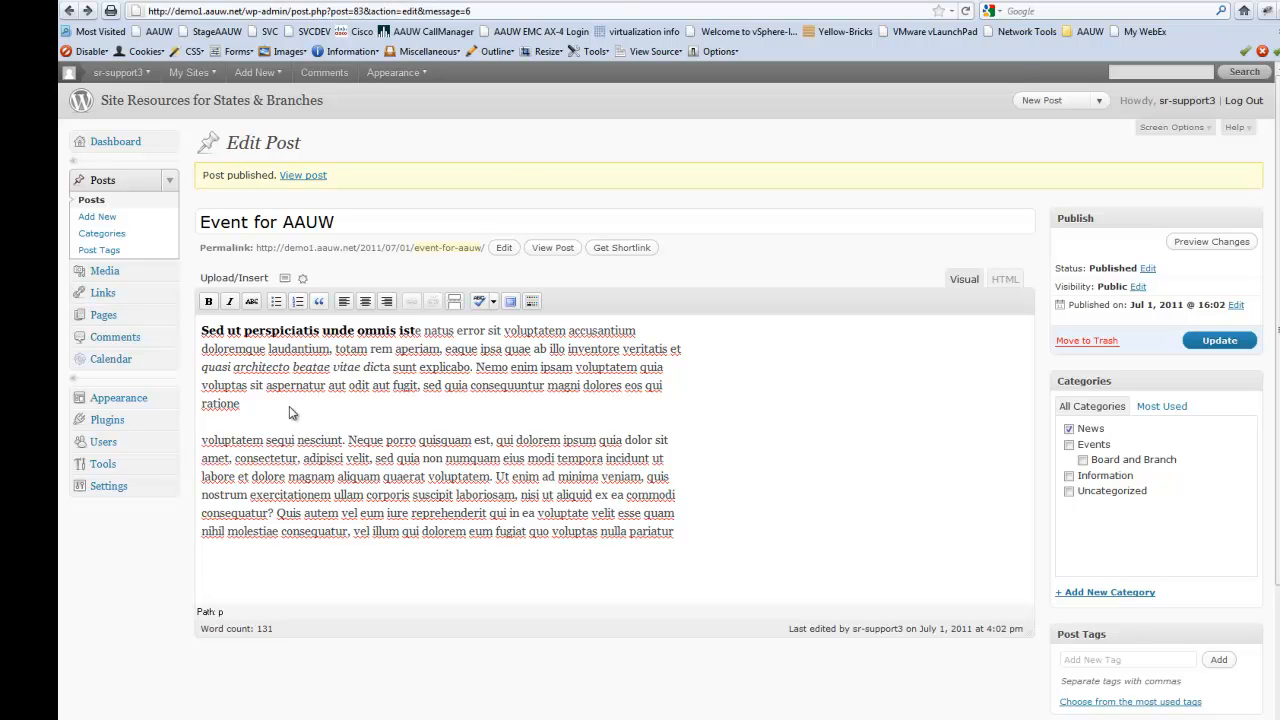
pyautogui.click(190, 72)
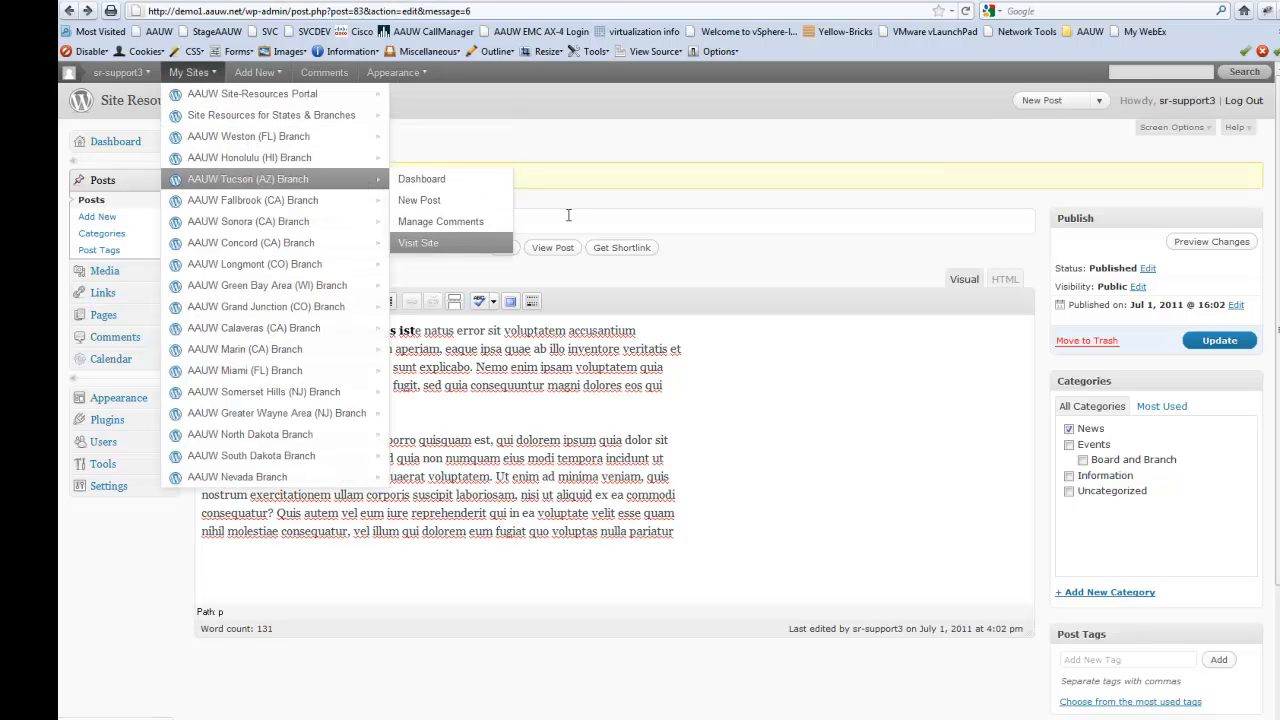